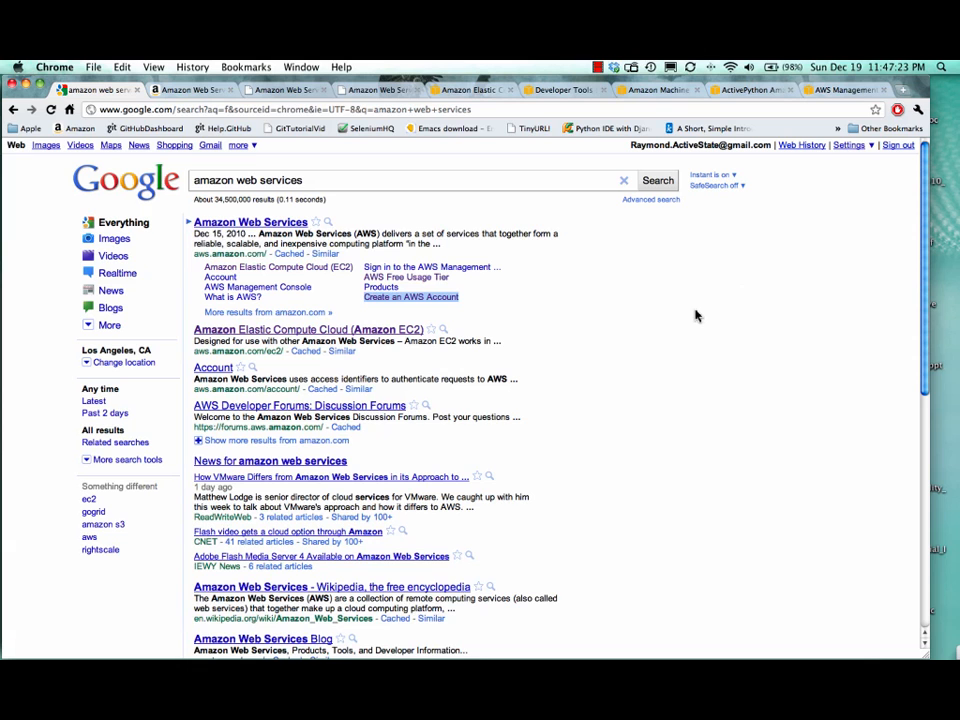
pyautogui.moveTo(670, 348)
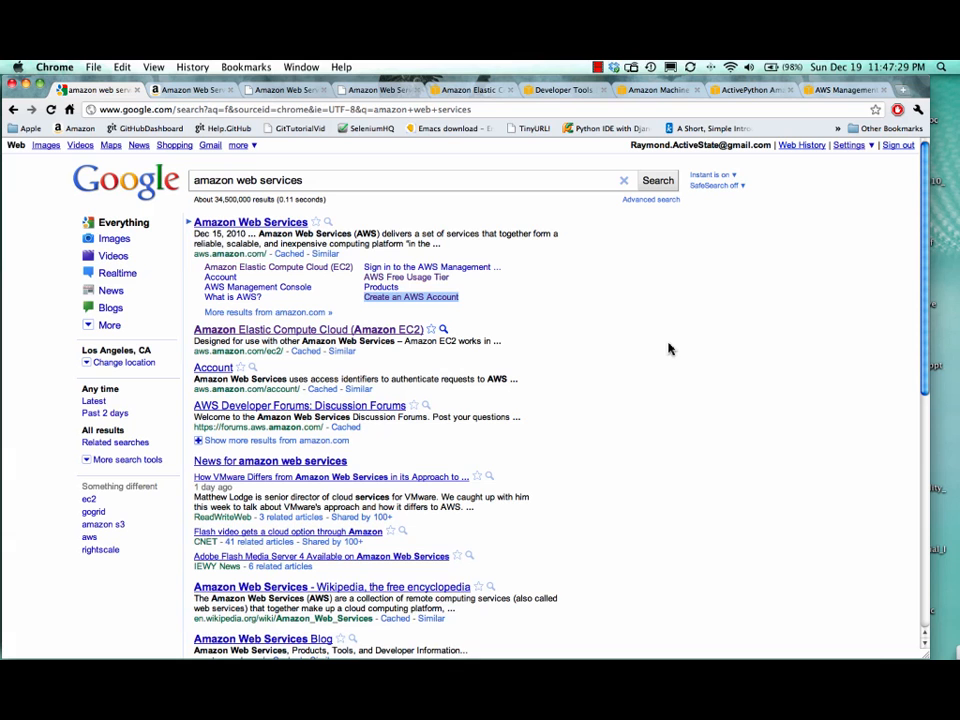
pyautogui.moveTo(624, 314)
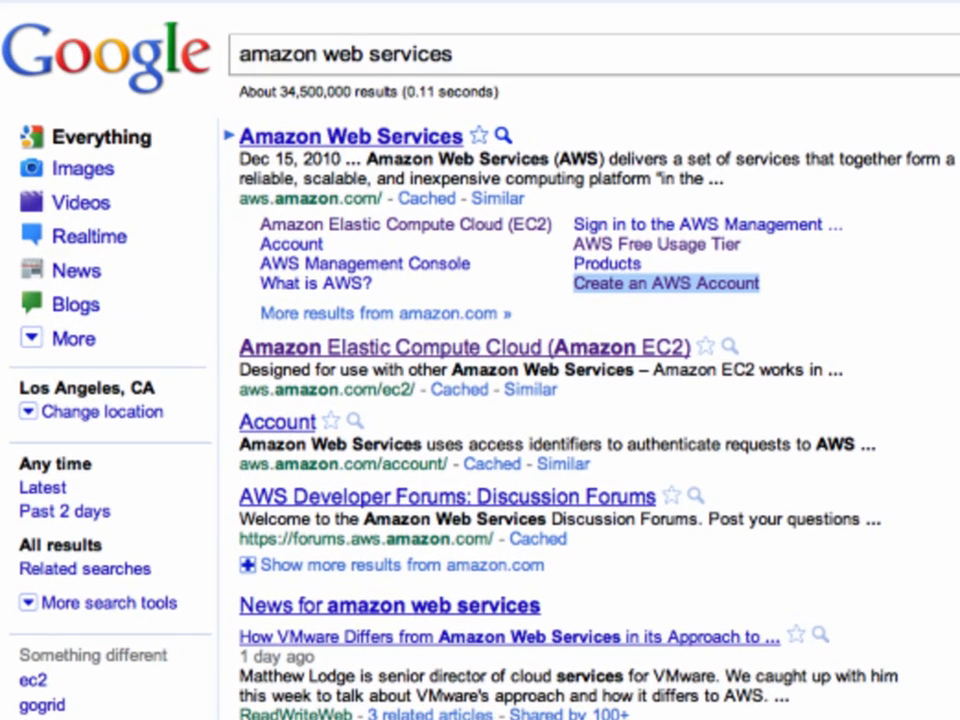
# - Open the 'Create an AWS Account' page from the Amazon Web Services search result
pyautogui.click(470, 53)
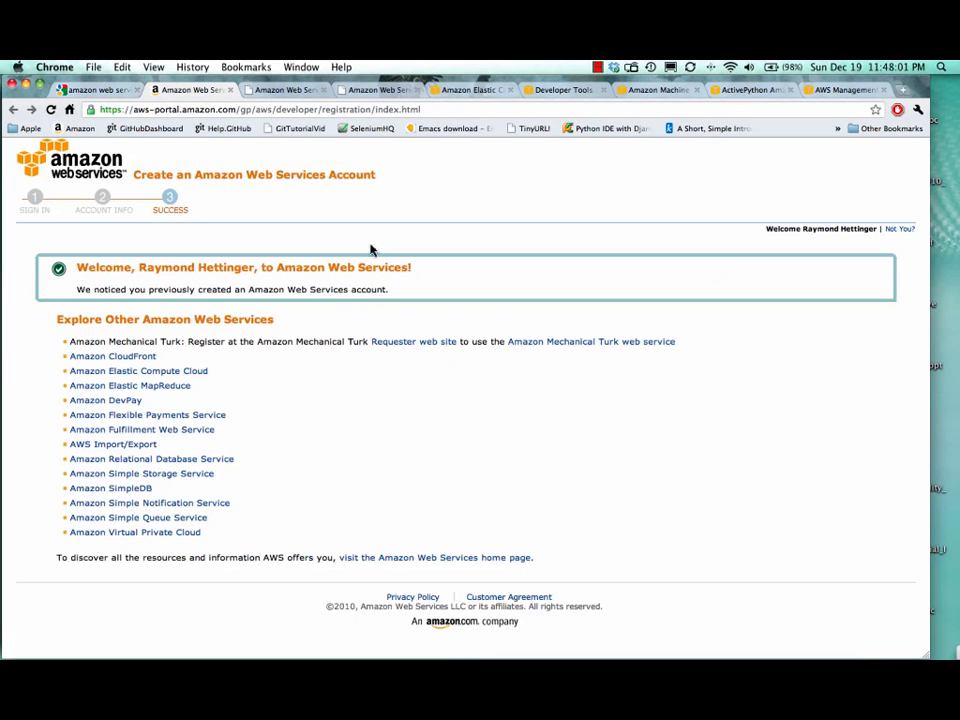
pyautogui.moveTo(341, 209)
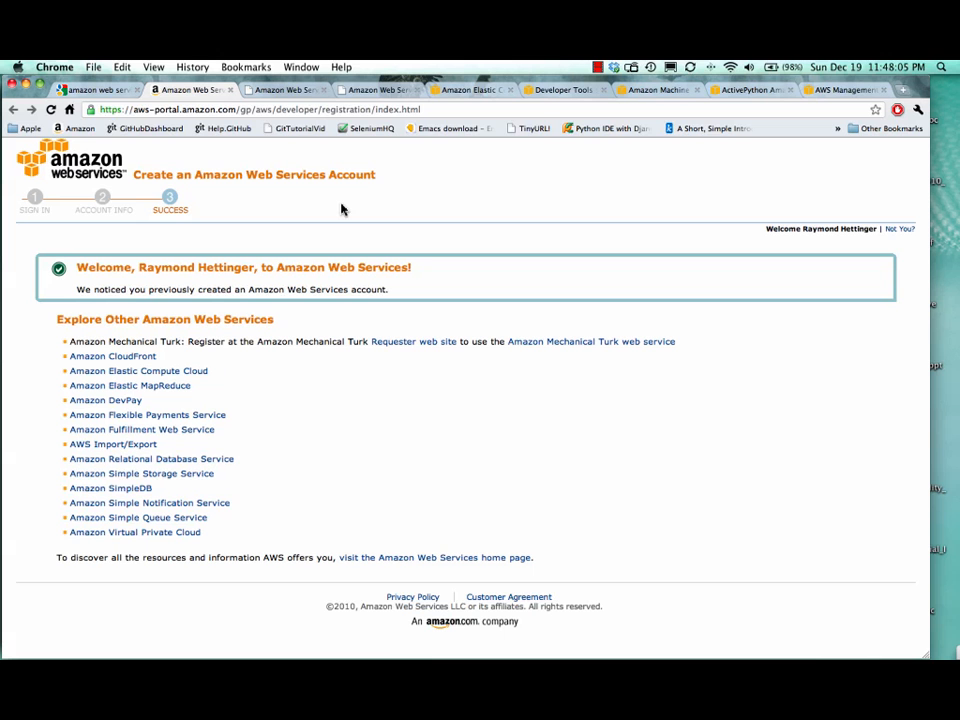
pyautogui.moveTo(335, 399)
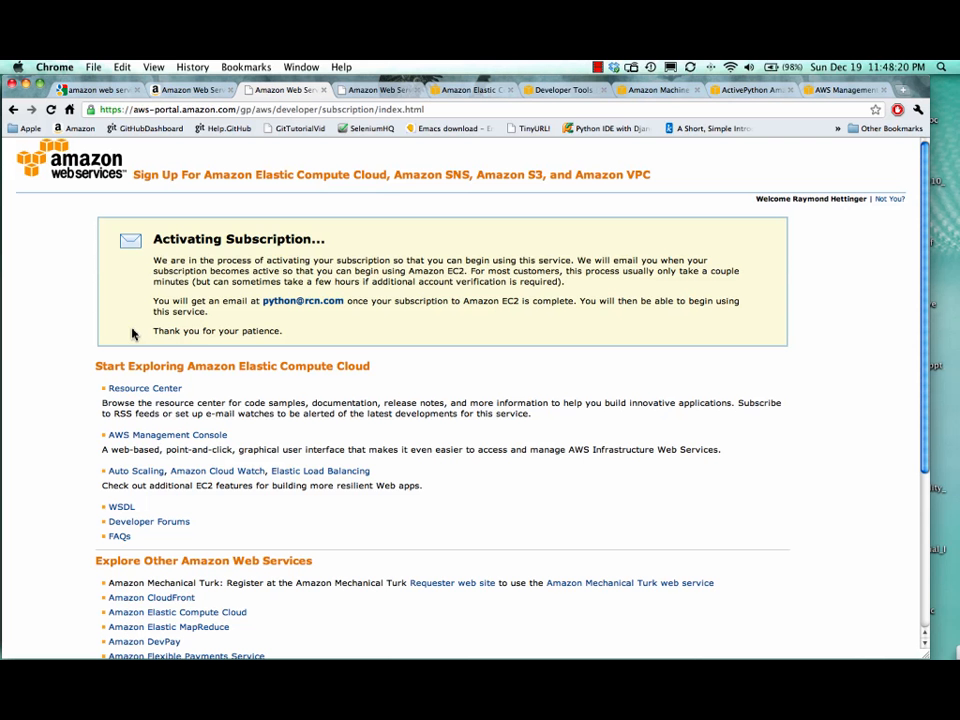
pyautogui.moveTo(125, 331)
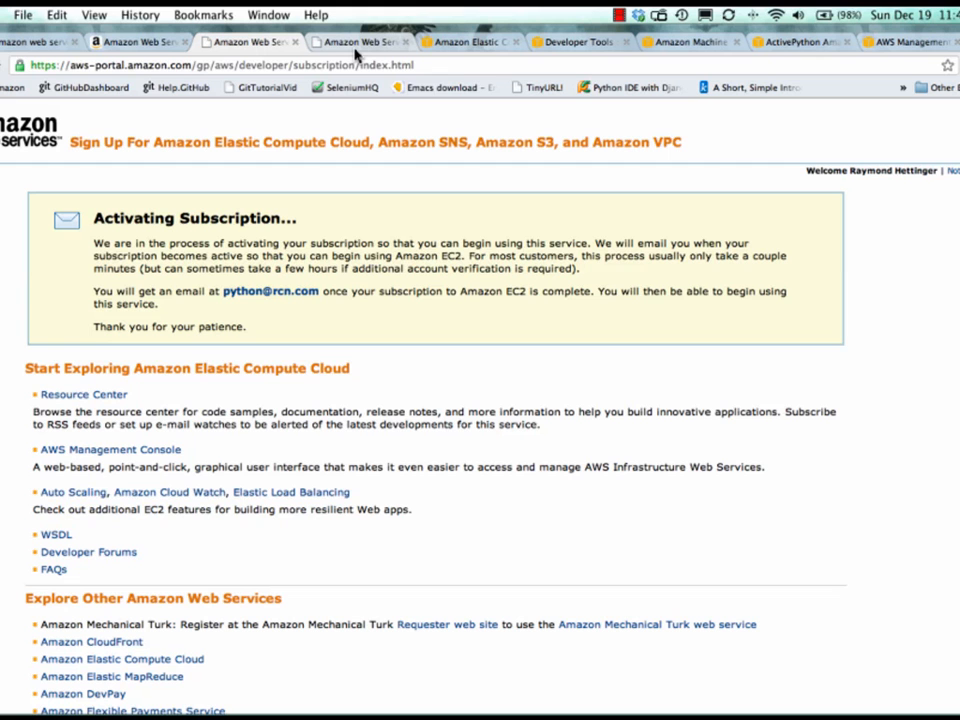
pyautogui.moveTo(350, 46)
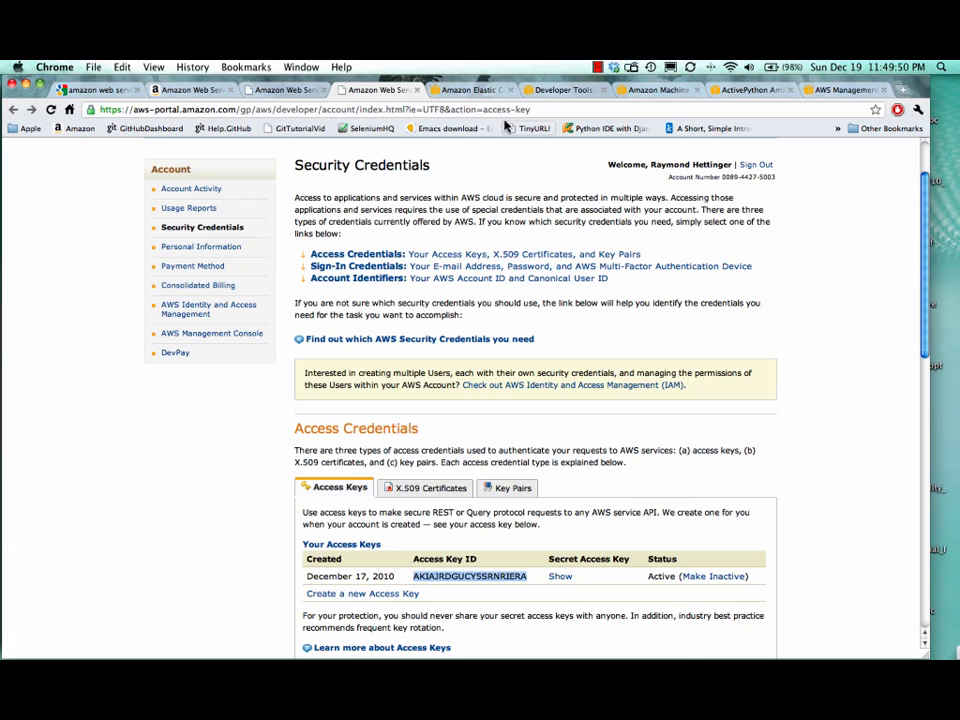
# - Switch to the Amazon EC2 overview page with its sign-up option
pyautogui.click(480, 90)
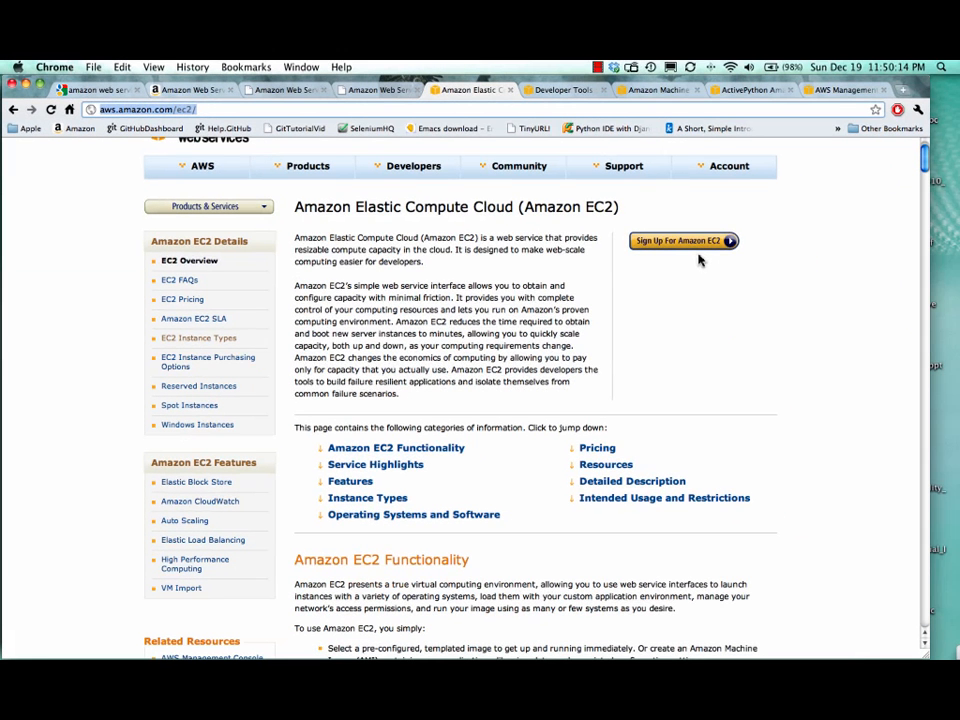
pyautogui.moveTo(682, 255)
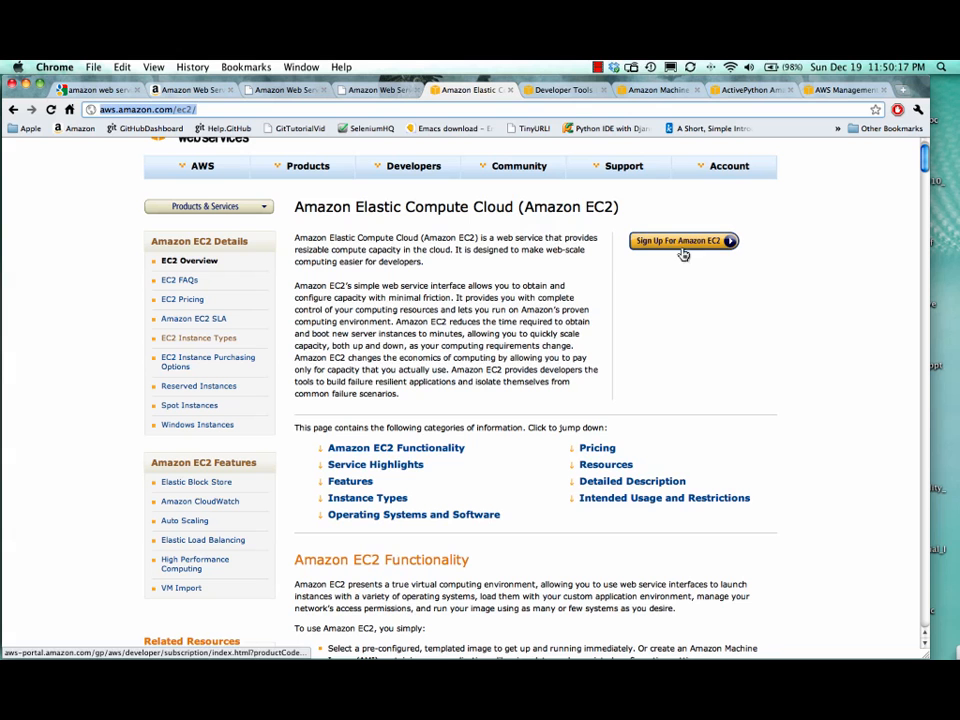
pyautogui.moveTo(594, 146)
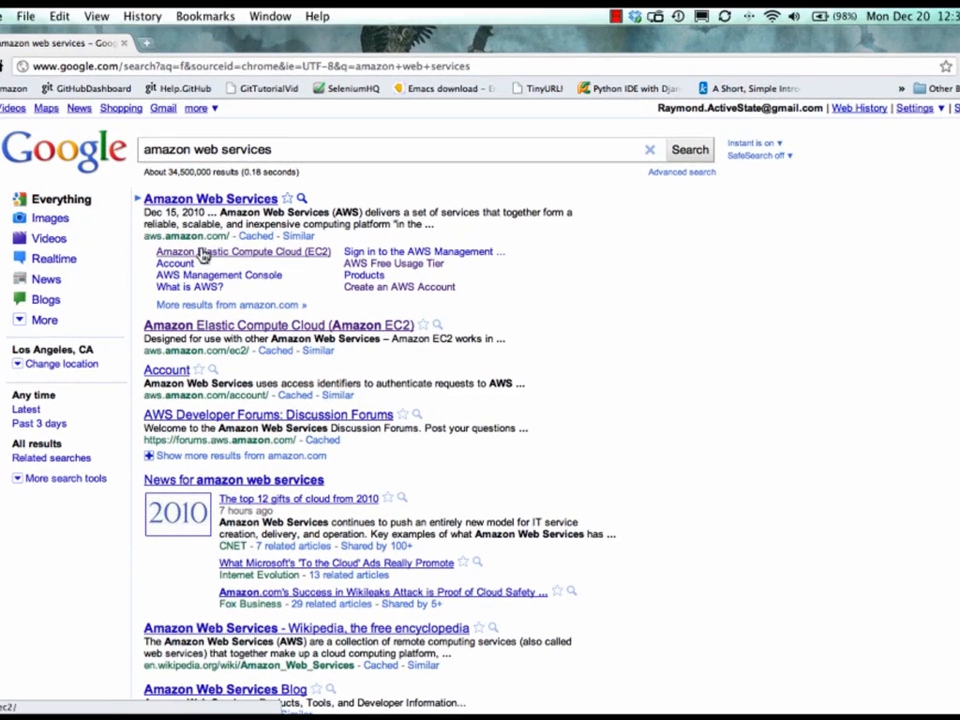
# - Sign in to the AWS Management Console as a returning user and open the EC2 tab
pyautogui.click(242, 251)
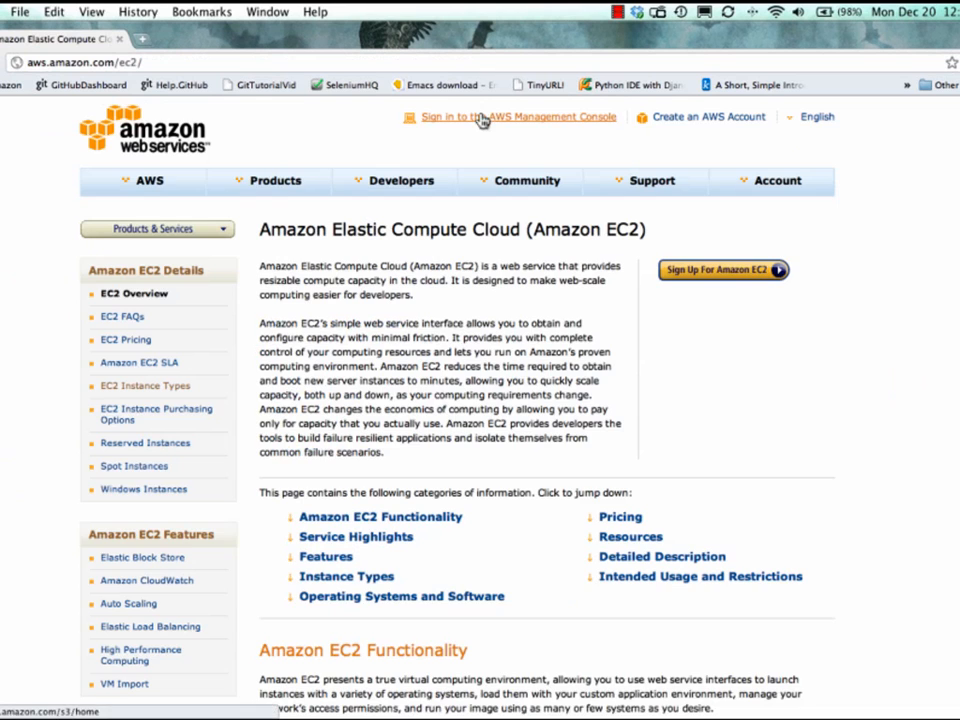
pyautogui.click(508, 116)
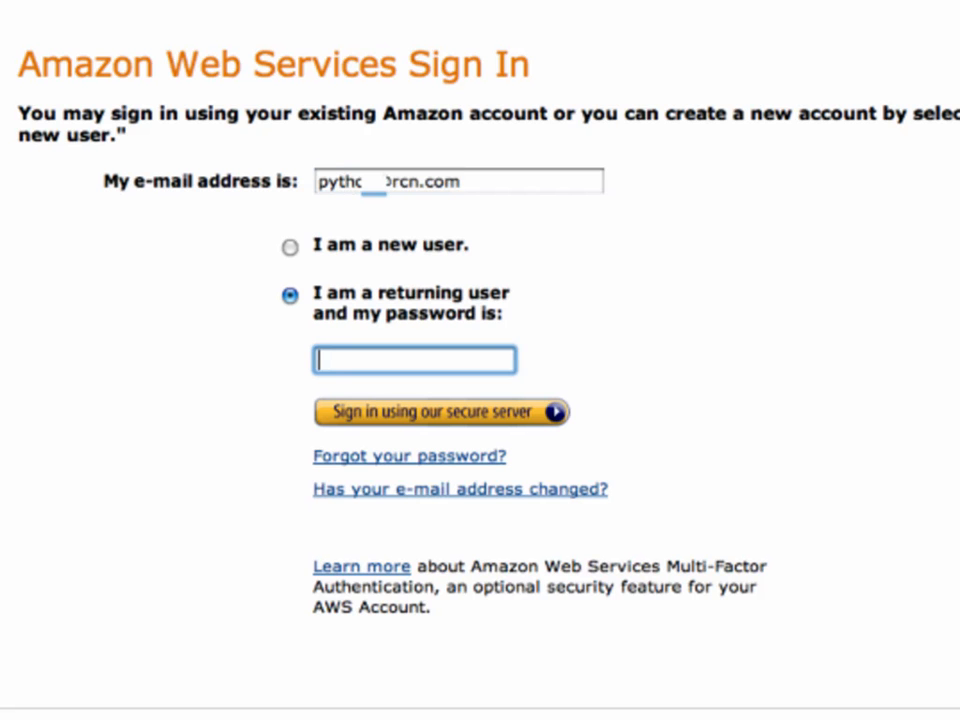
pyautogui.click(441, 412)
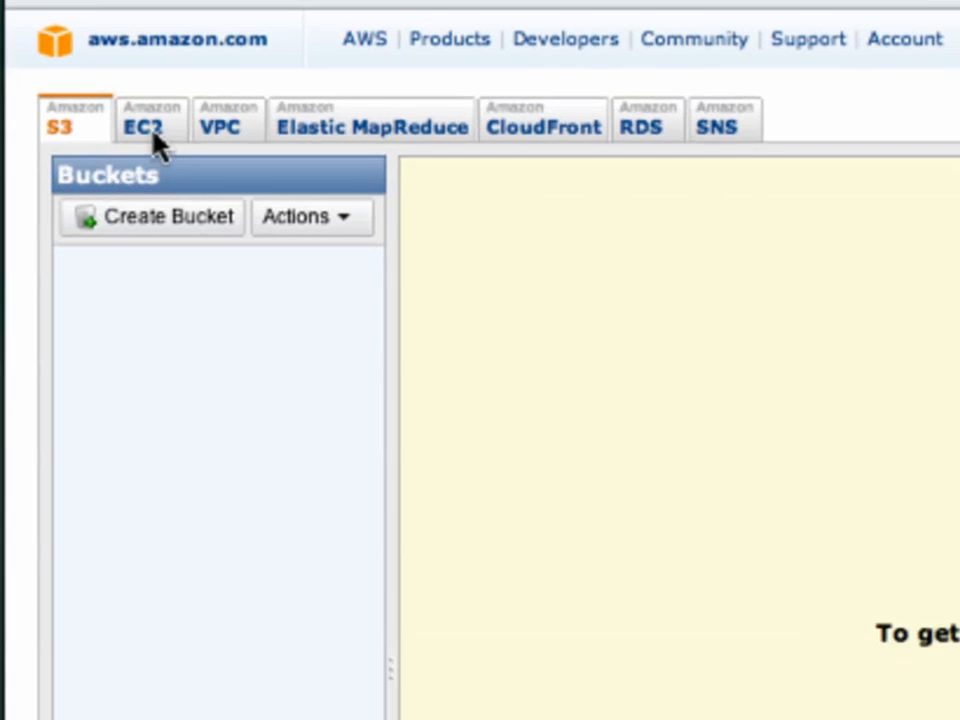
pyautogui.click(143, 125)
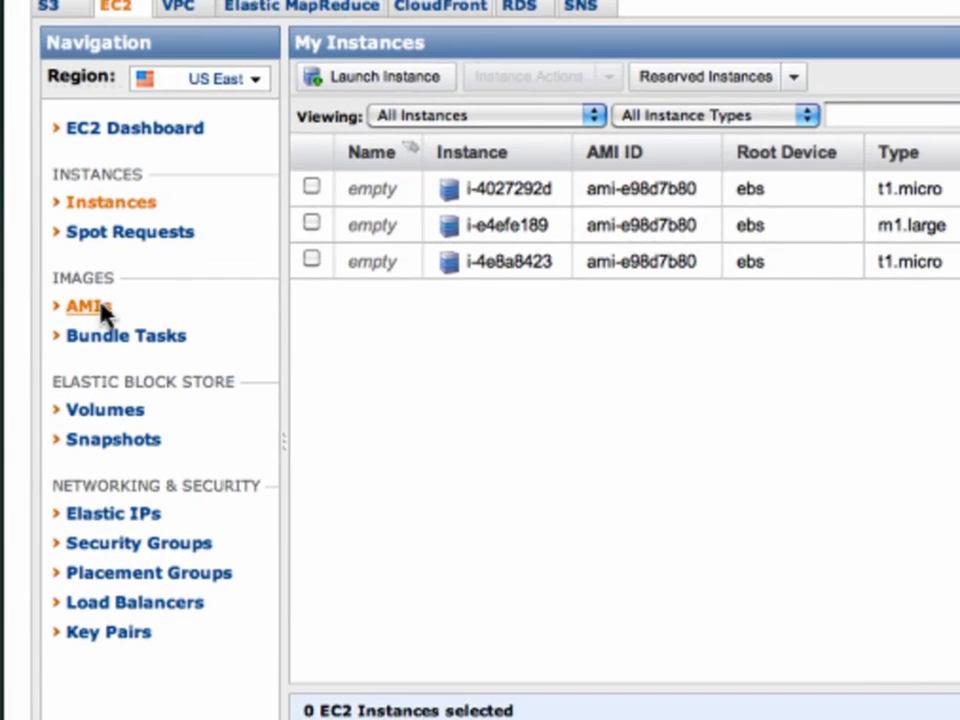
# - Filter all AMIs by 'activepython' and launch ami-e98d7b80 (activepython-ubuntu-amazon-ec2-ami-v1.0)
pyautogui.click(79, 306)
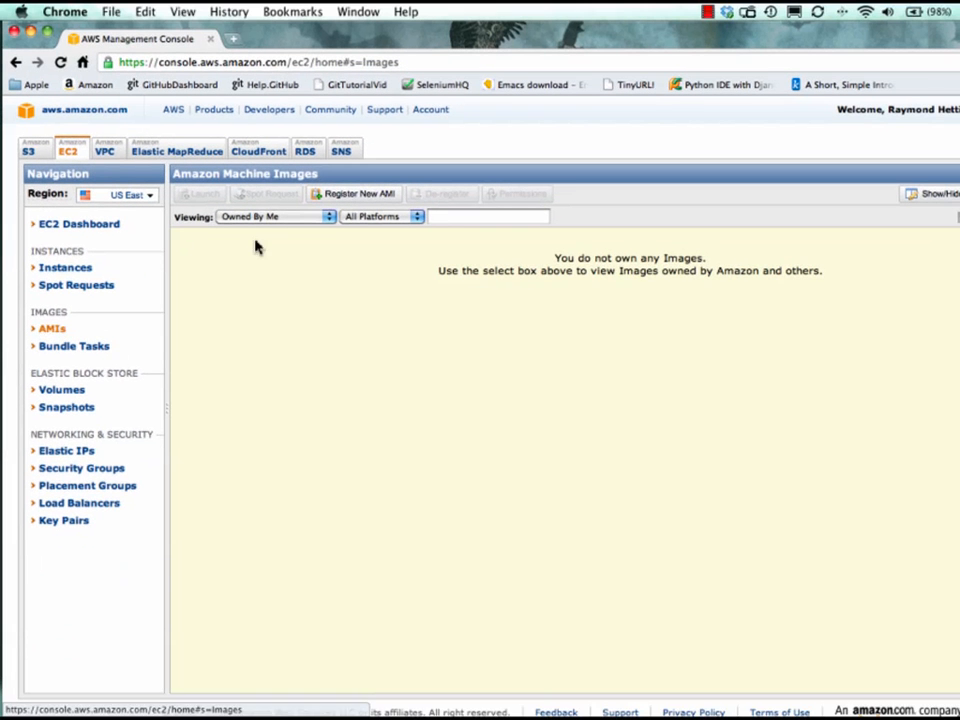
pyautogui.click(275, 216)
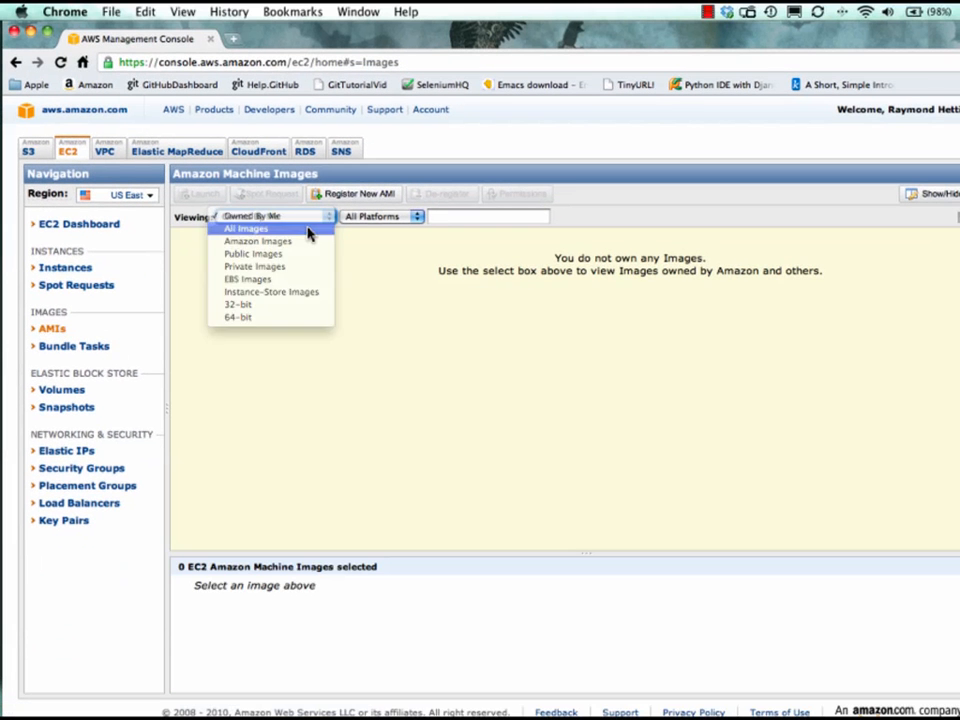
pyautogui.click(245, 228)
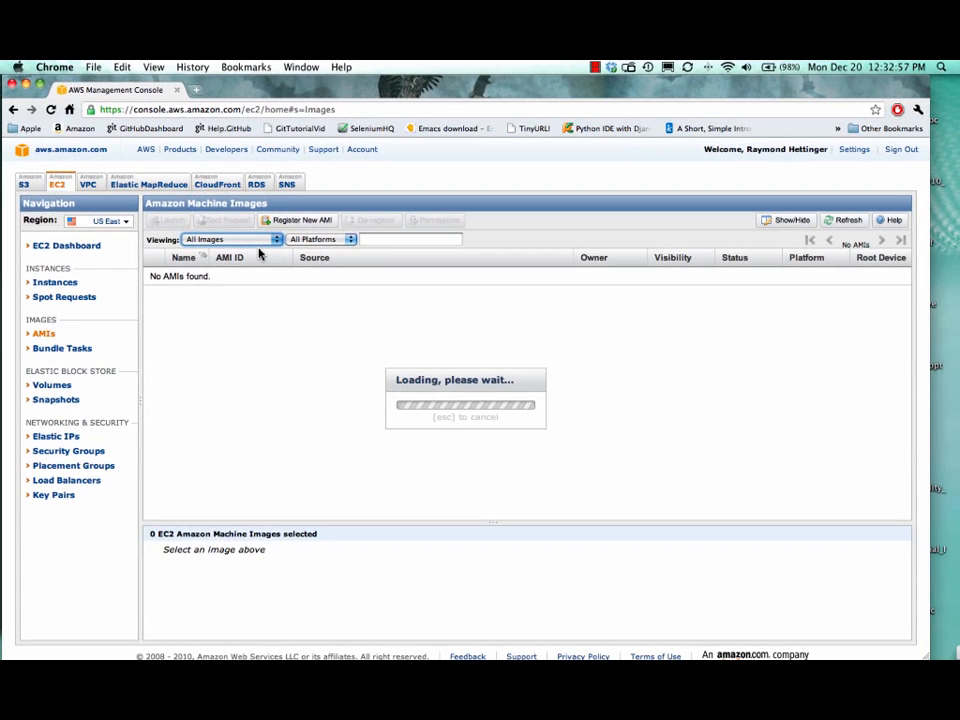
pyautogui.write('activepython')
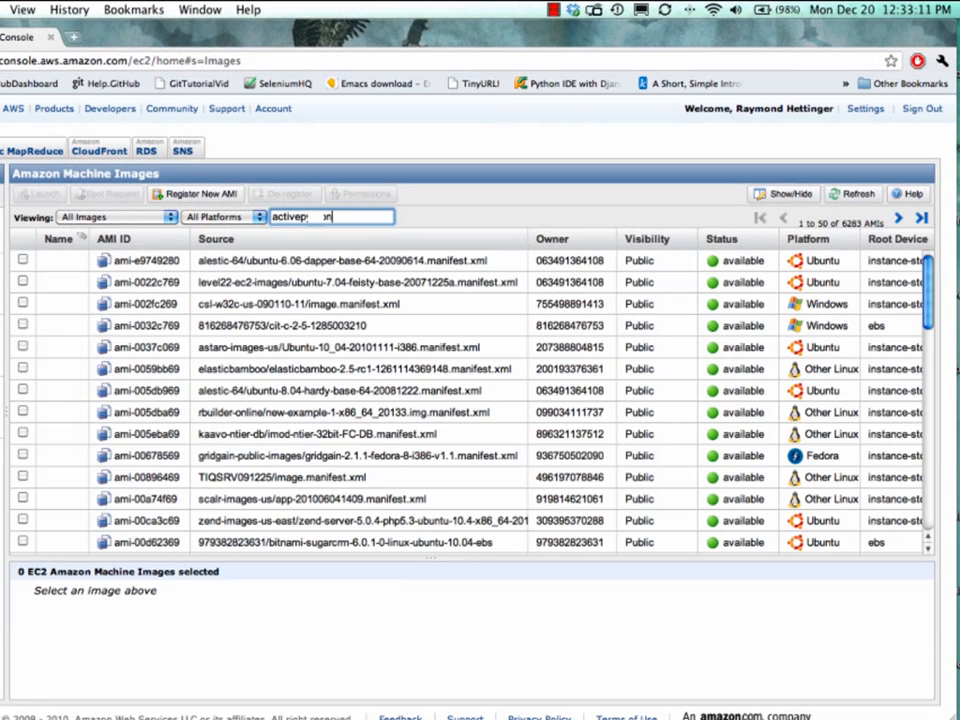
pyautogui.moveTo(340, 195)
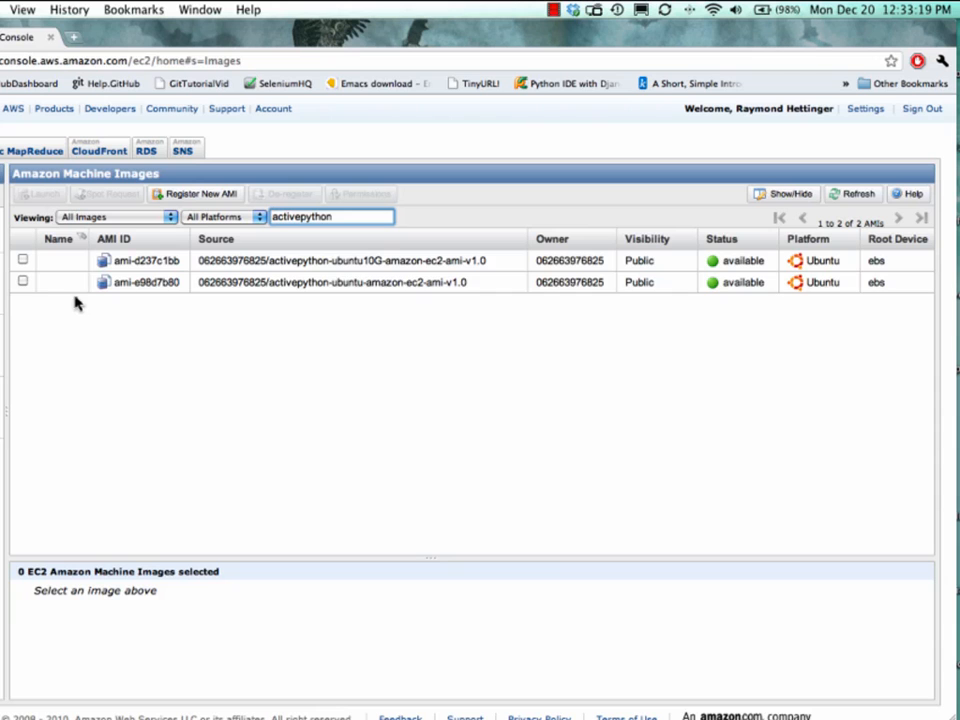
pyautogui.moveTo(420, 268)
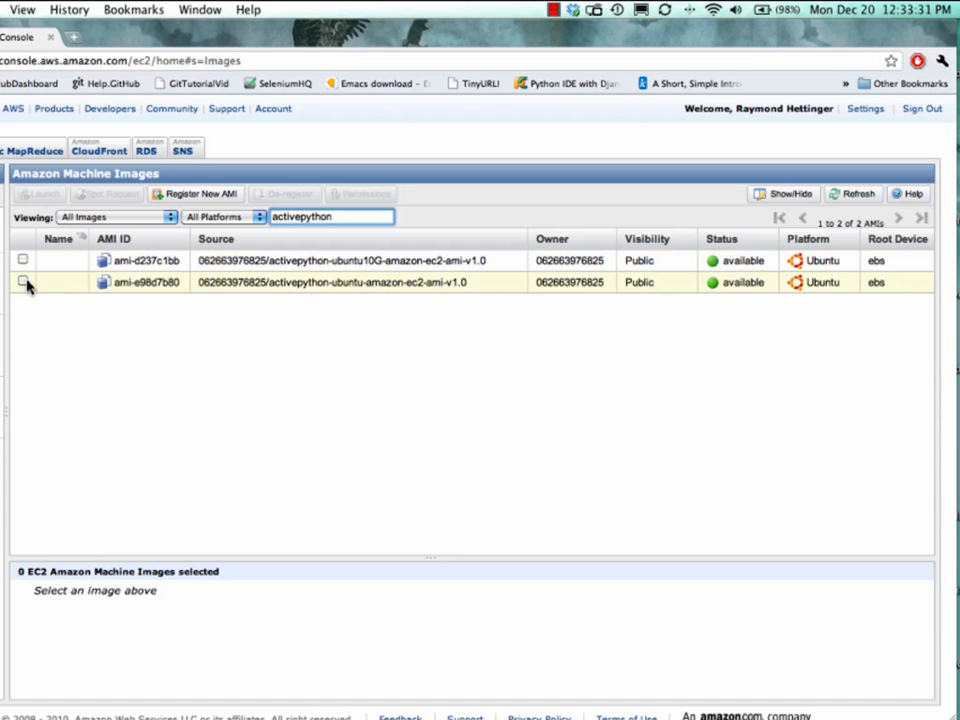
pyautogui.click(24, 282)
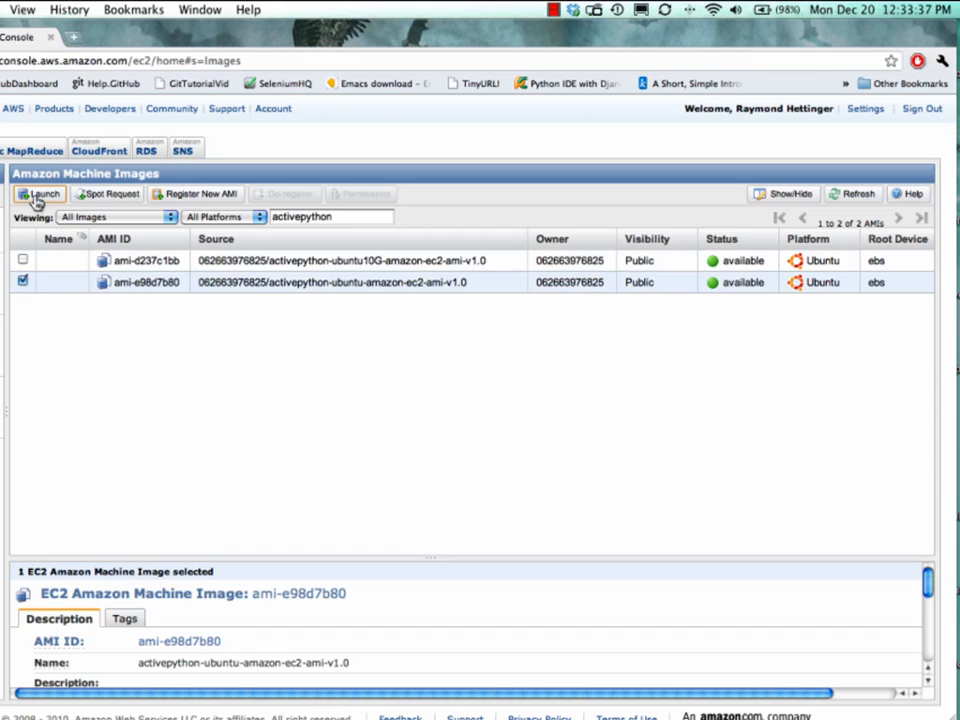
pyautogui.click(40, 194)
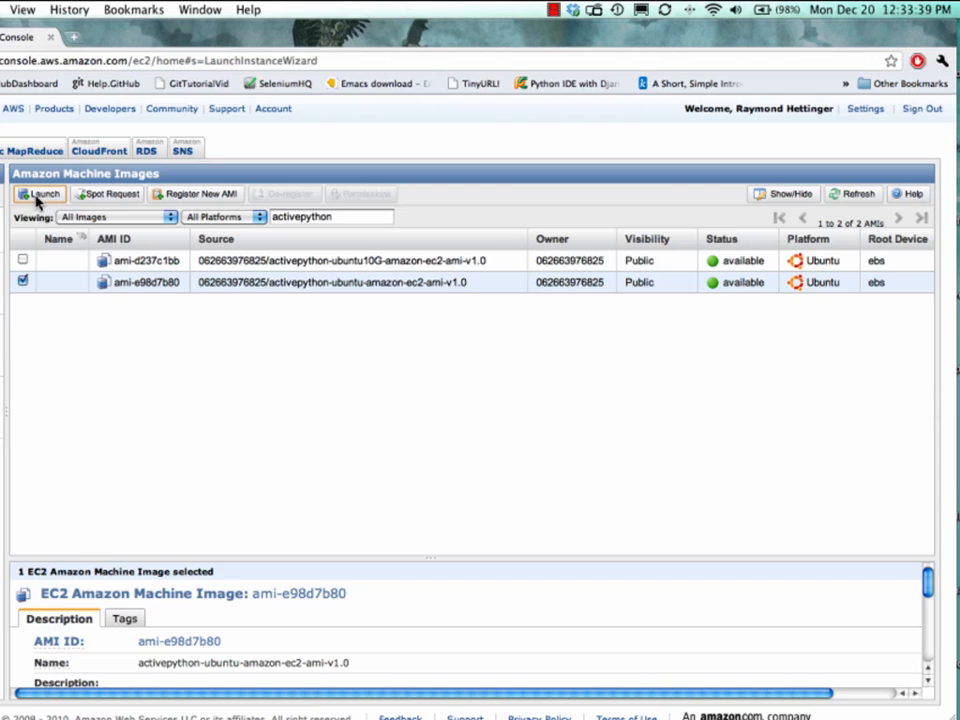
# - Choose the Micro (t1.micro) instance type and continue past the advanced options
pyautogui.click(42, 194)
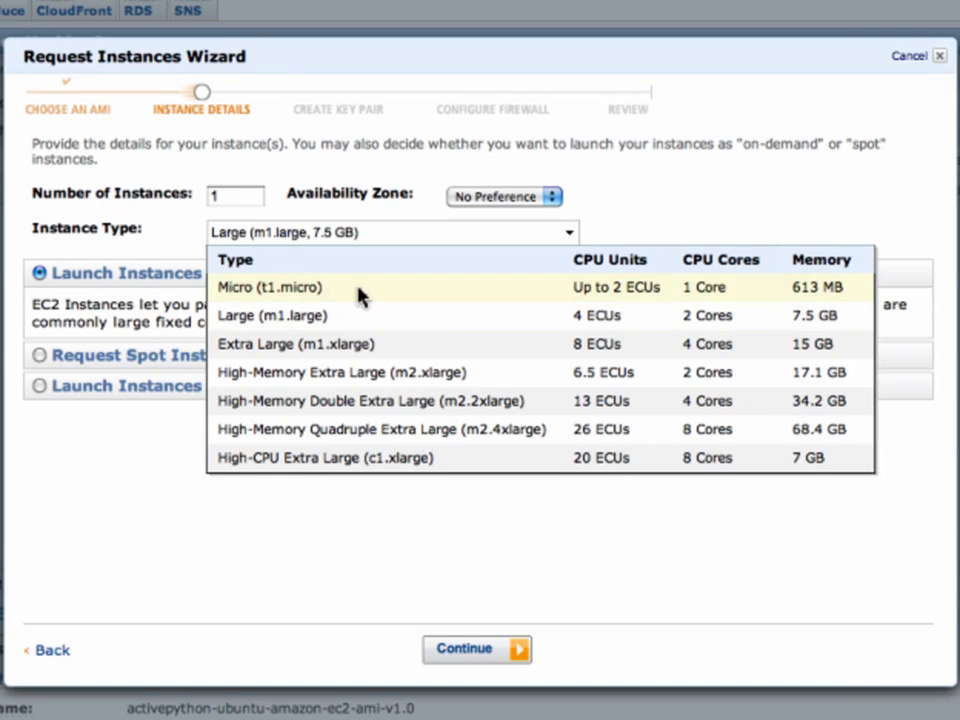
pyautogui.click(280, 287)
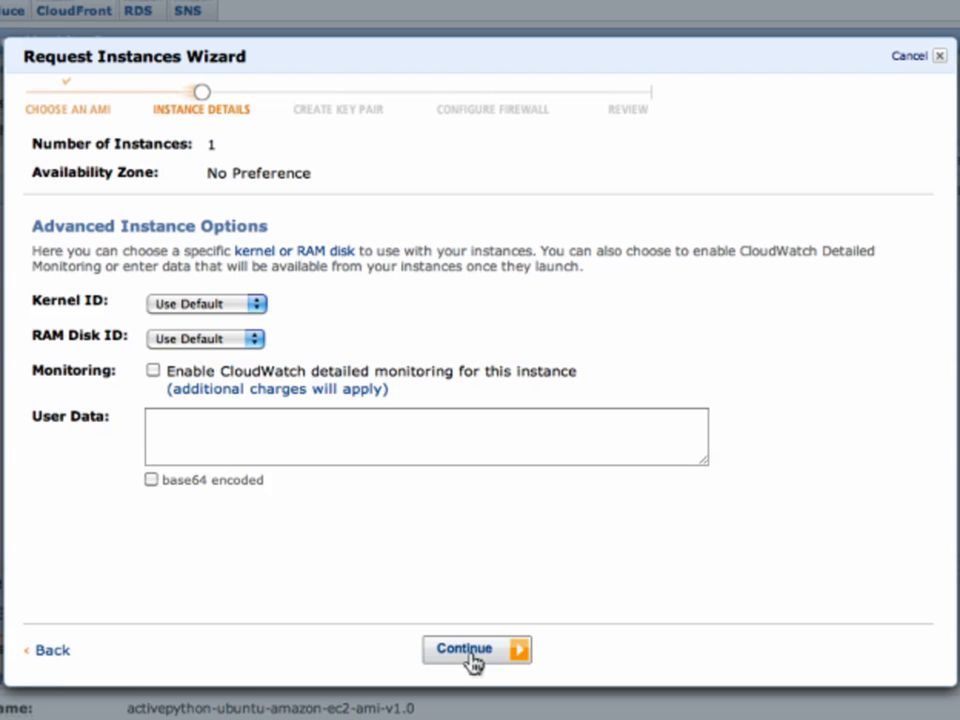
pyautogui.click(472, 649)
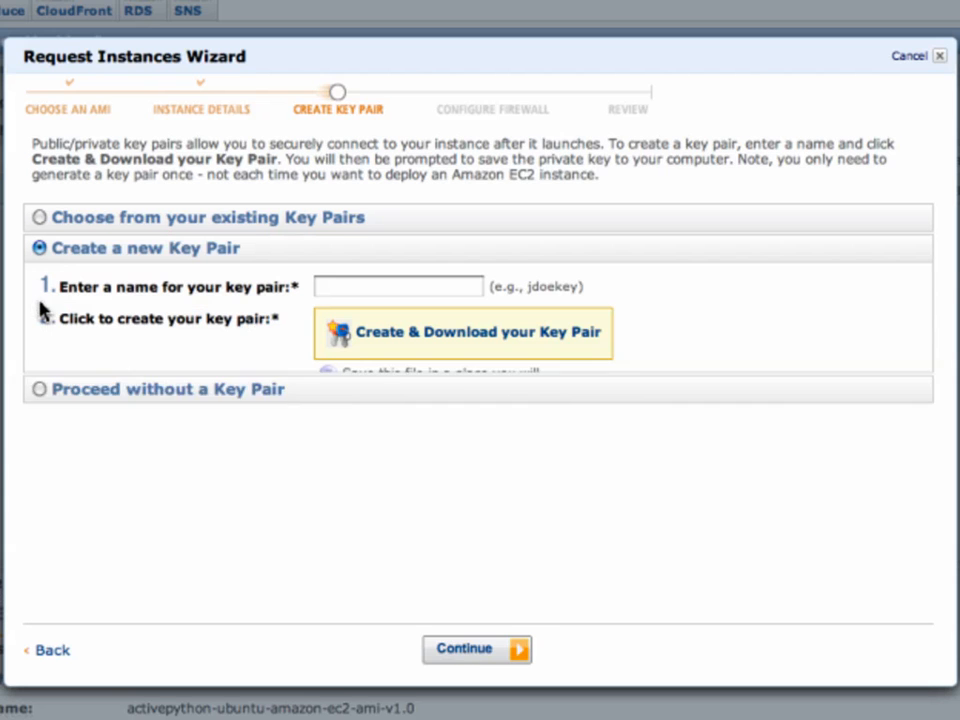
# - Name the new key pair as_demo_pair, then create and download it
pyautogui.click(397, 286)
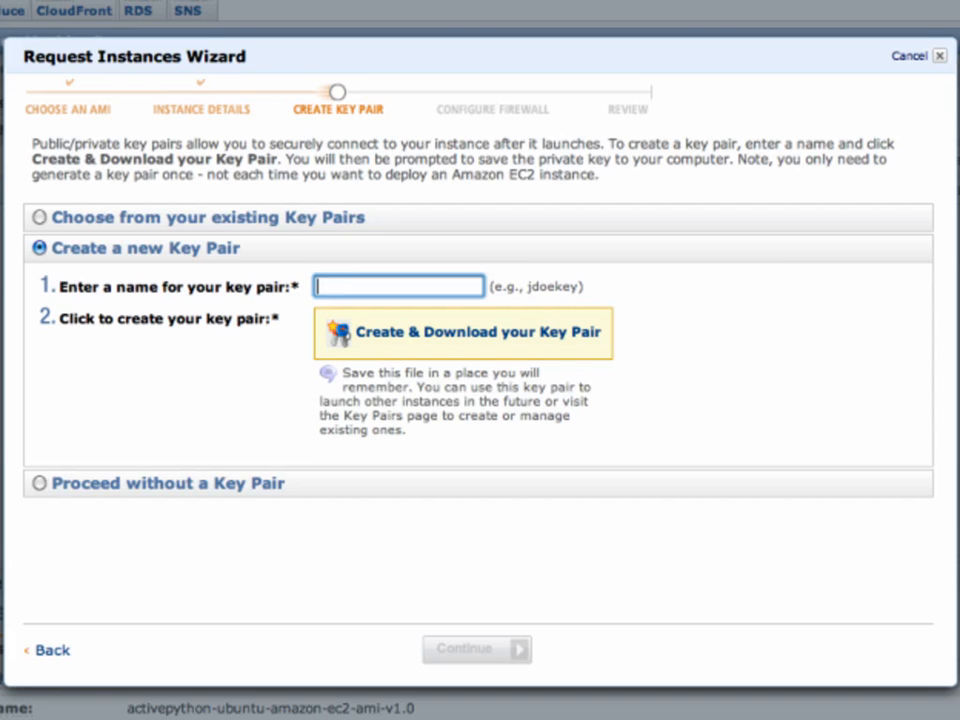
pyautogui.write('d')
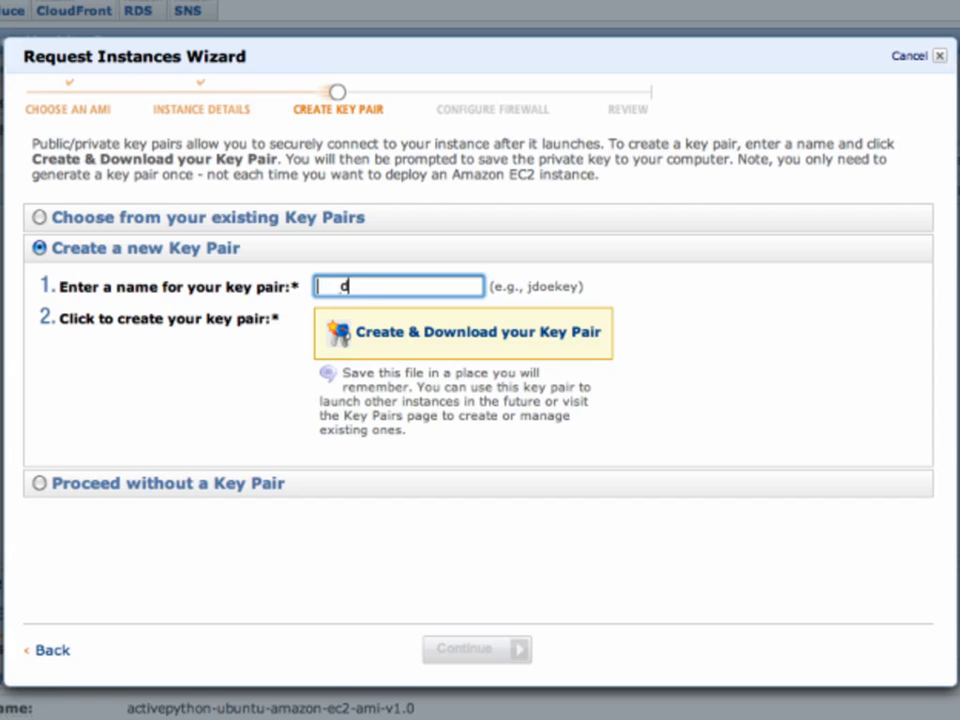
pyautogui.write('as_demo_pair')
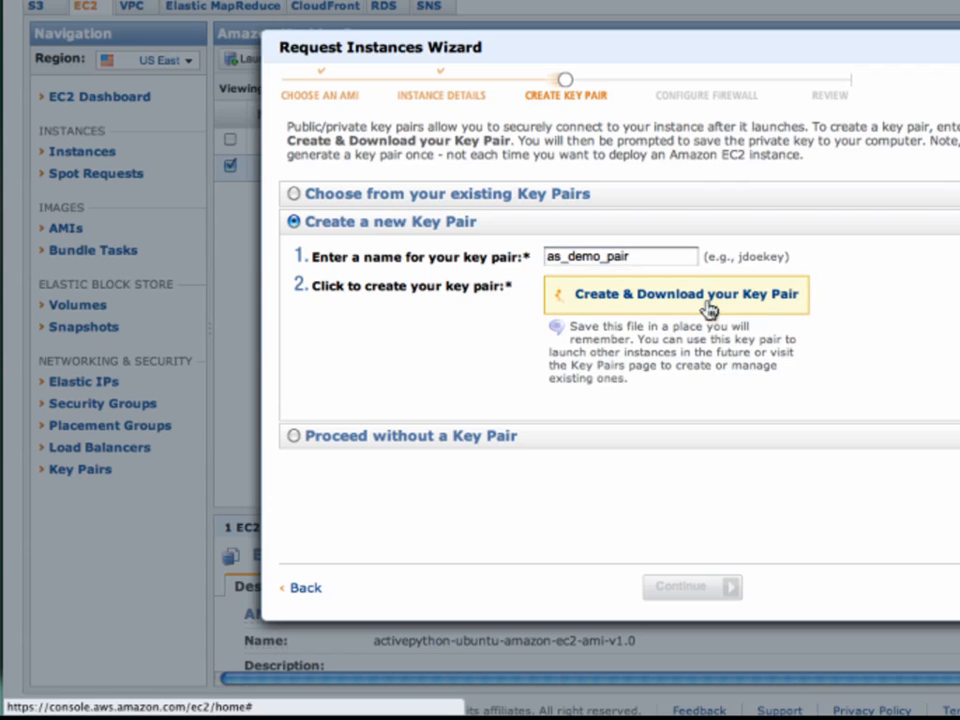
pyautogui.click(709, 300)
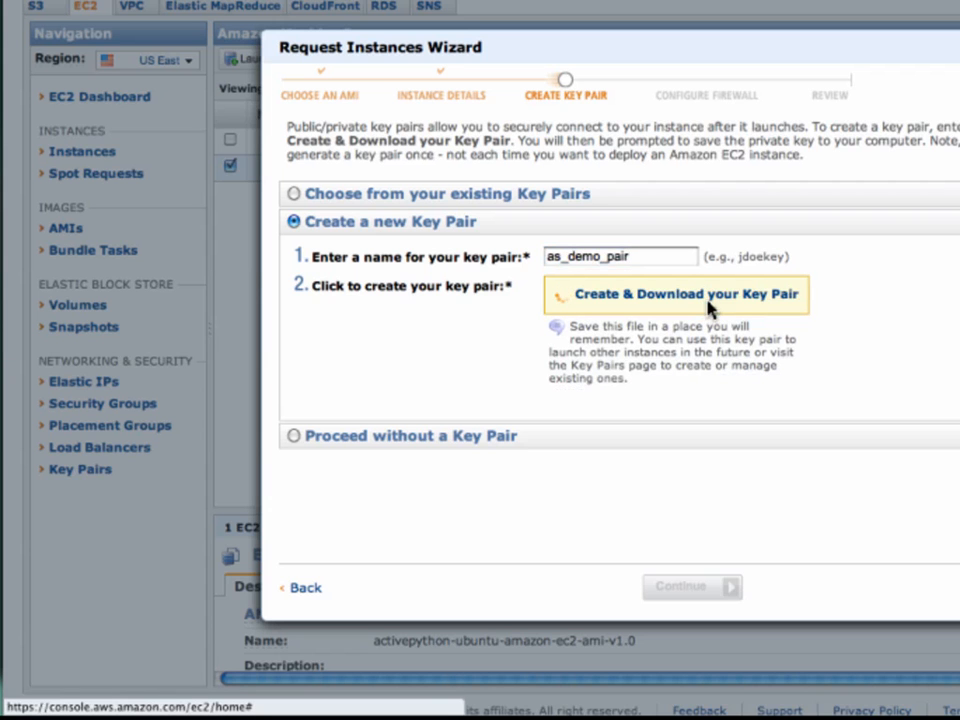
pyautogui.click(688, 294)
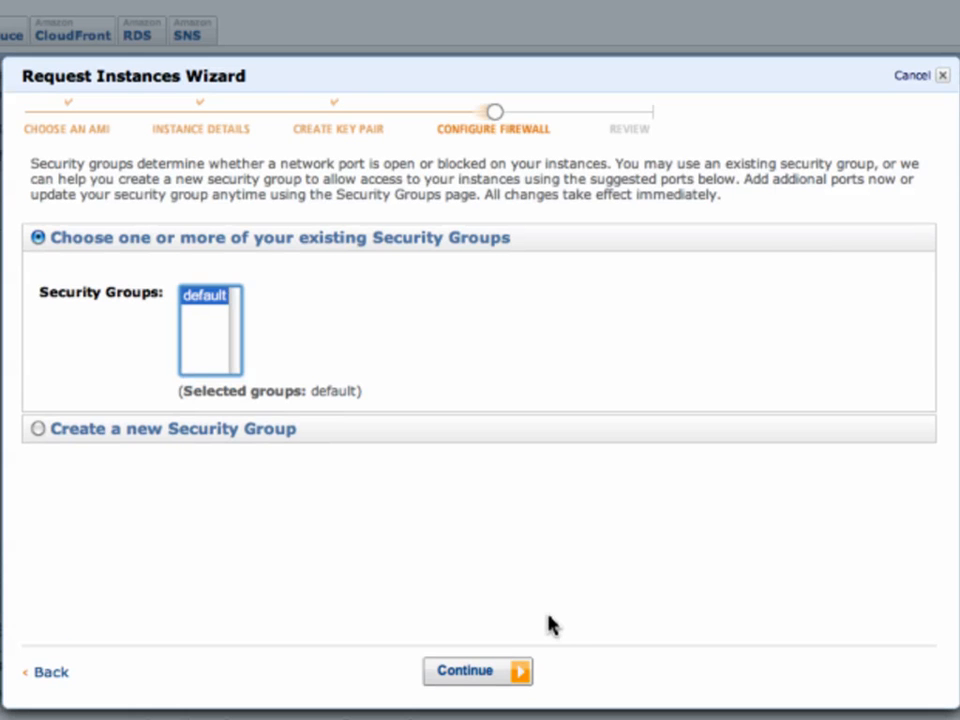
pyautogui.moveTo(548, 624)
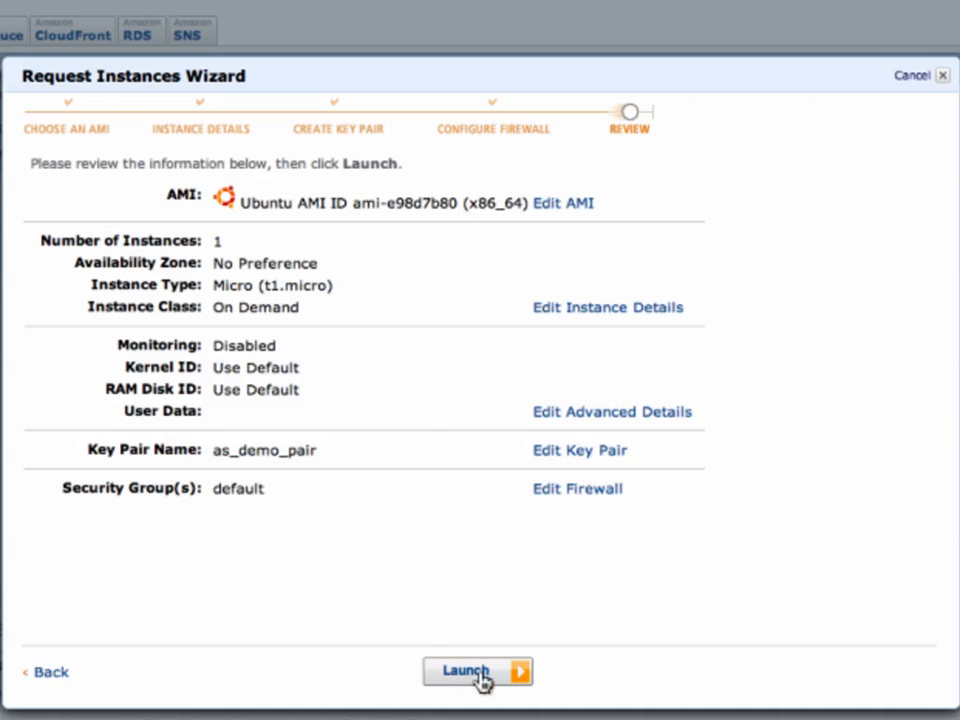
pyautogui.moveTo(350, 552)
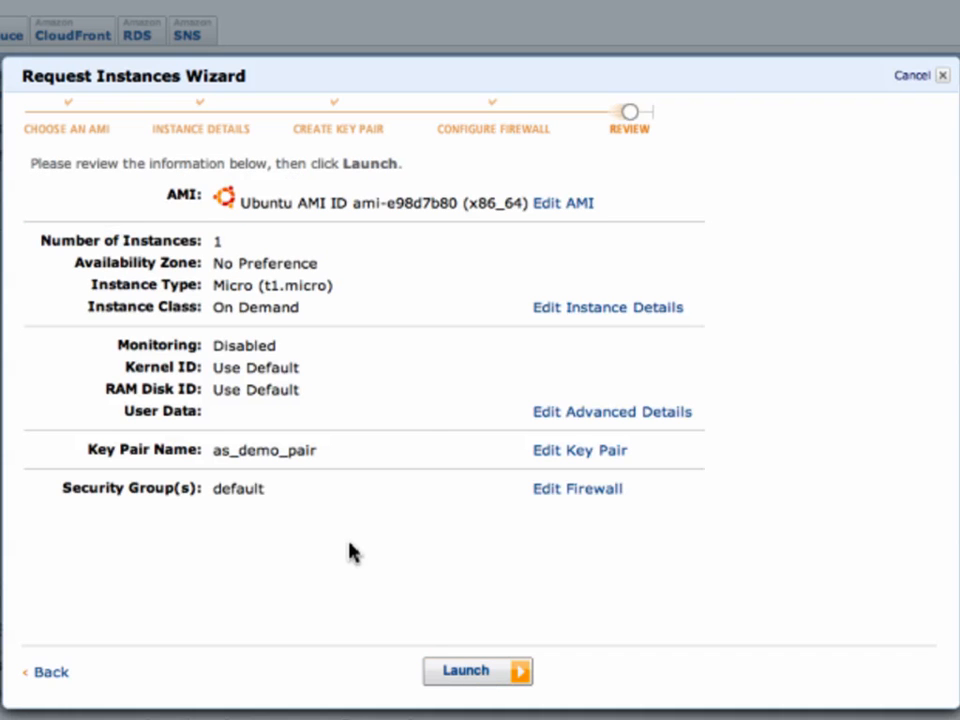
pyautogui.moveTo(333, 243)
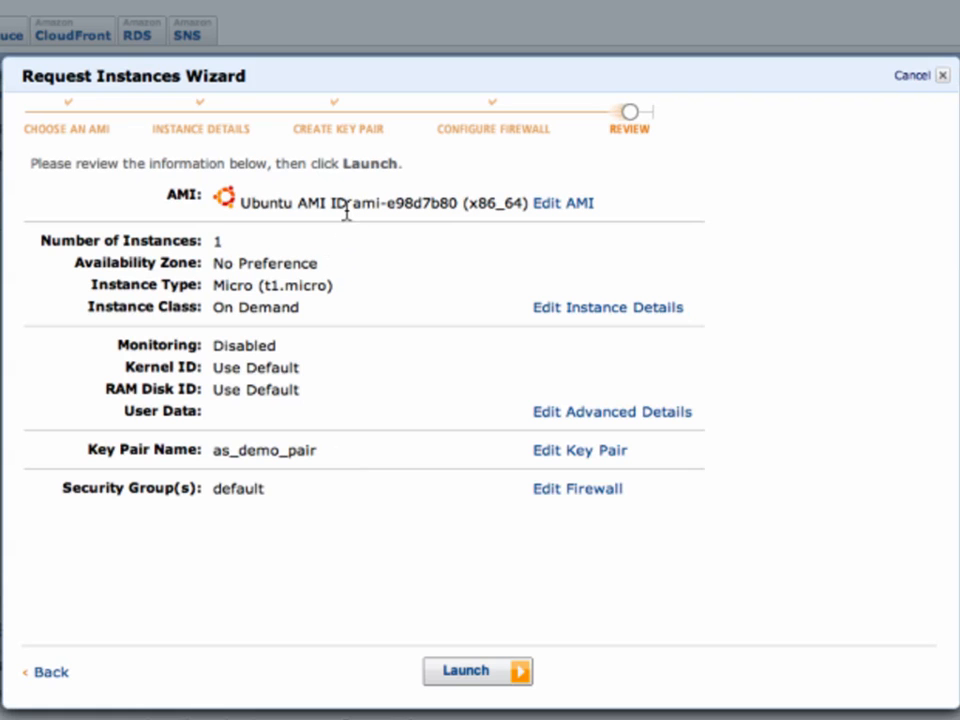
pyautogui.moveTo(352, 296)
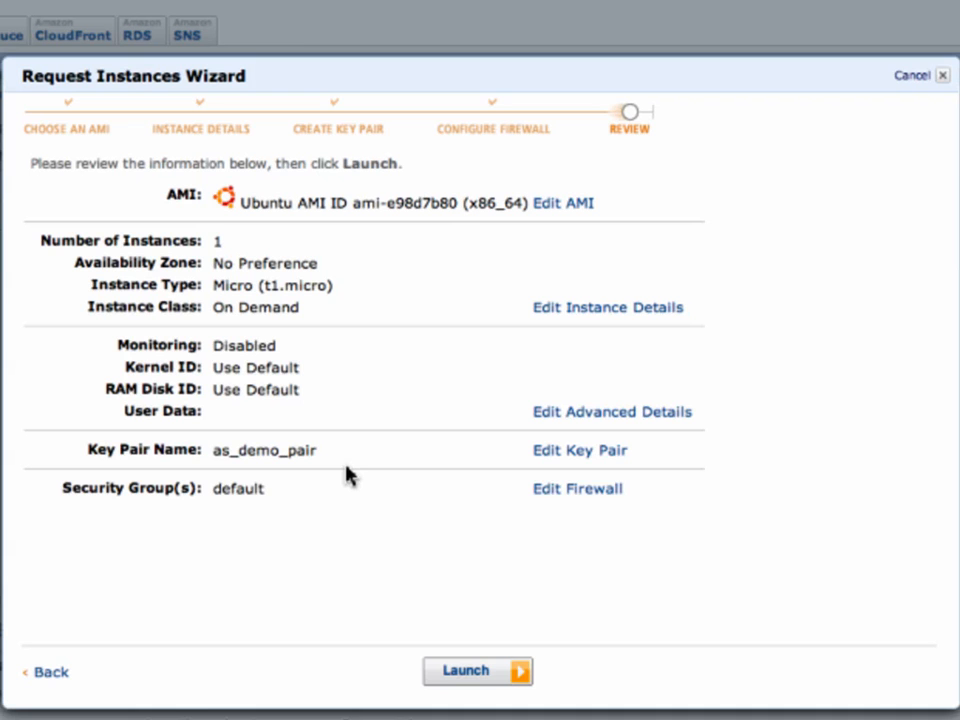
pyautogui.moveTo(430, 628)
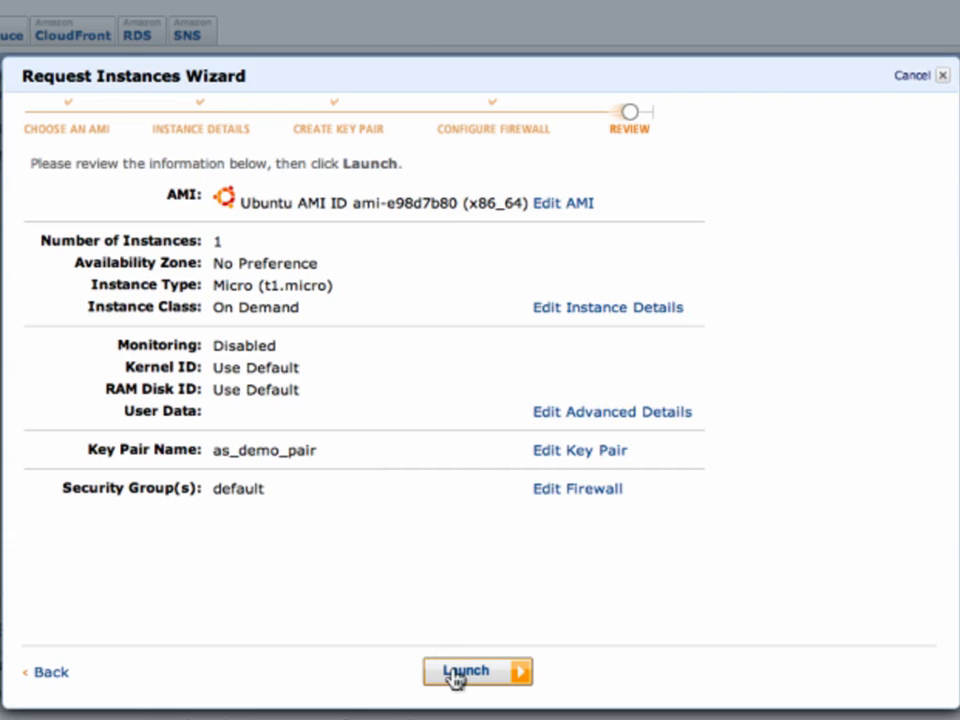
# - Launch the reviewed Ubuntu t1.micro instance with as_demo_pair and the default security group
pyautogui.click(463, 673)
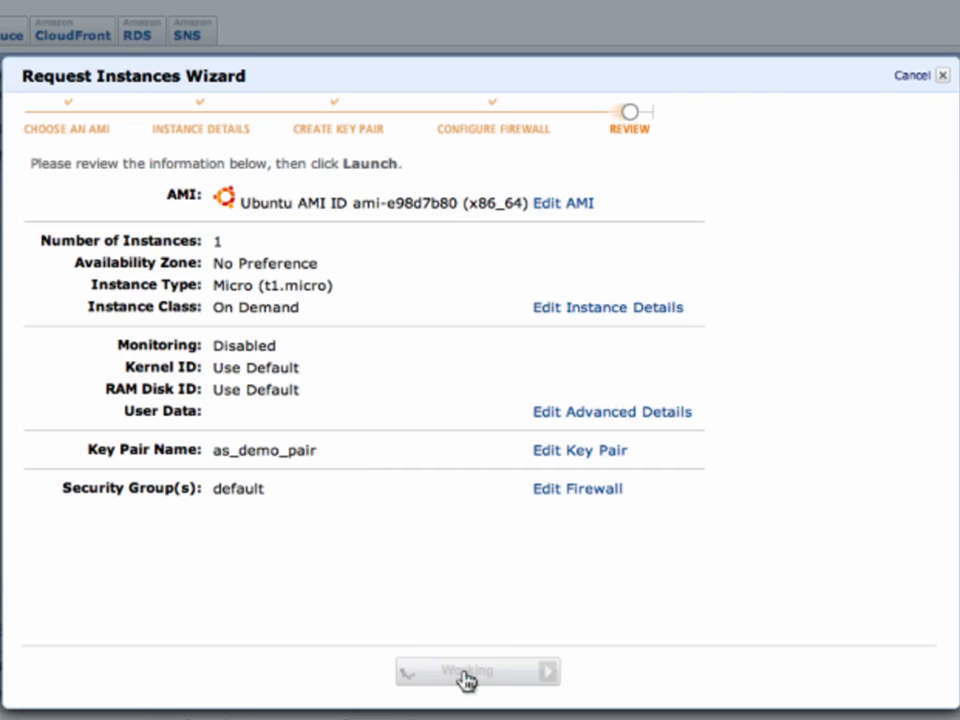
pyautogui.click(477, 671)
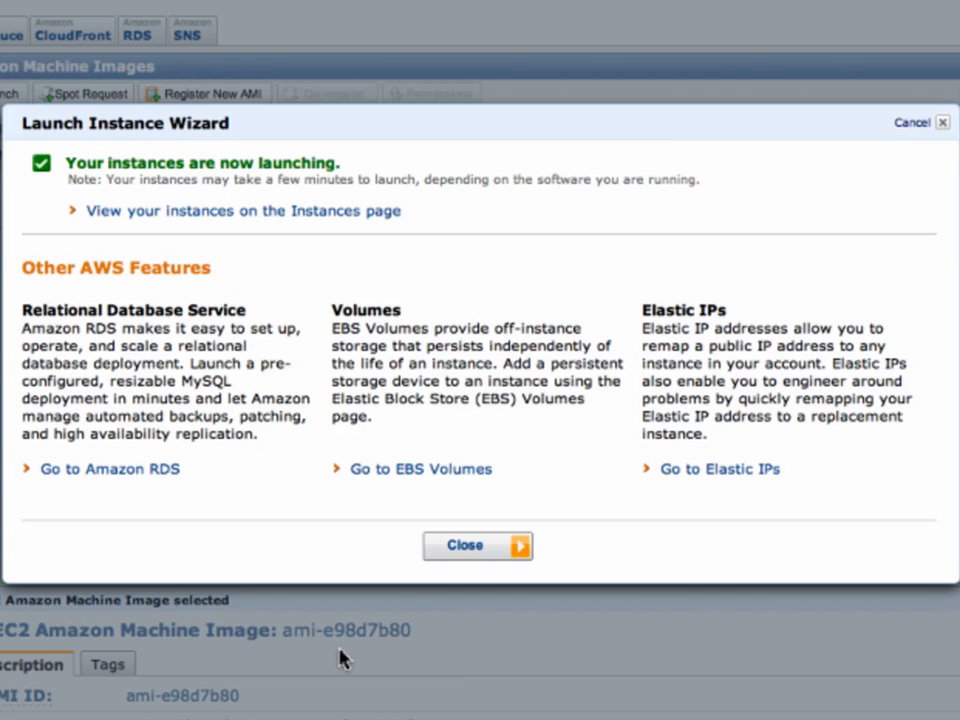
# - Leave the launch confirmation and go to the Instances page
pyautogui.click(478, 546)
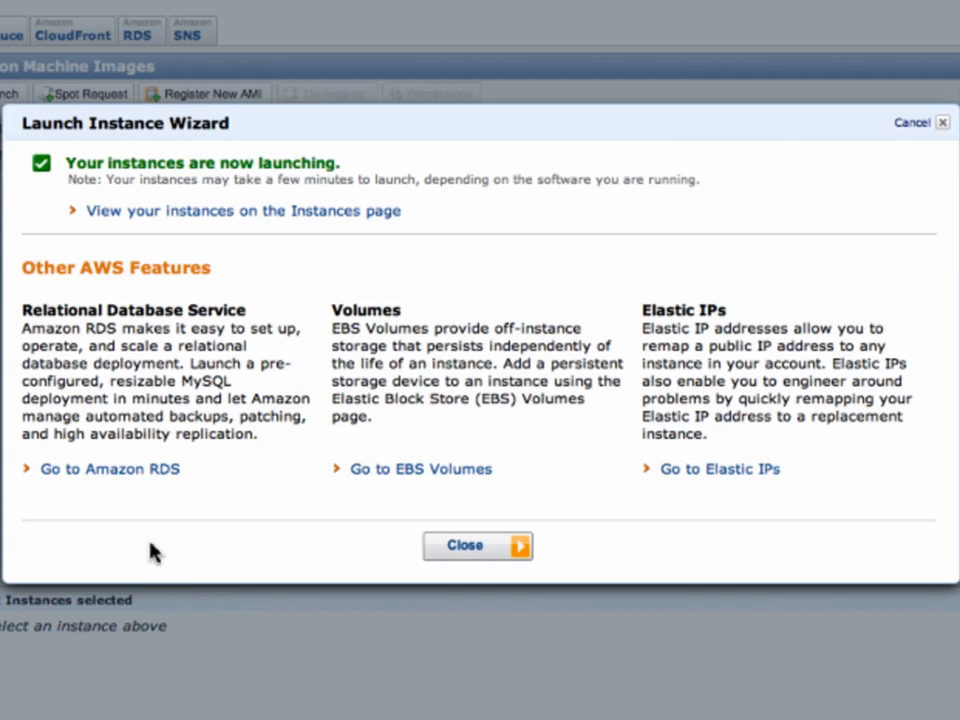
pyautogui.moveTo(283, 213)
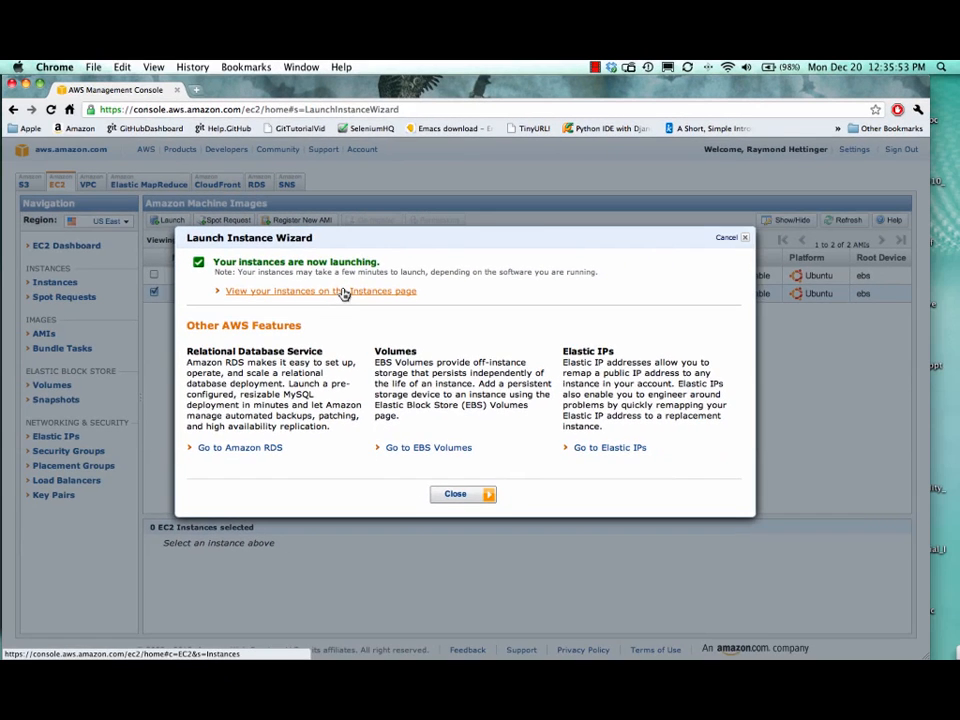
pyautogui.click(340, 291)
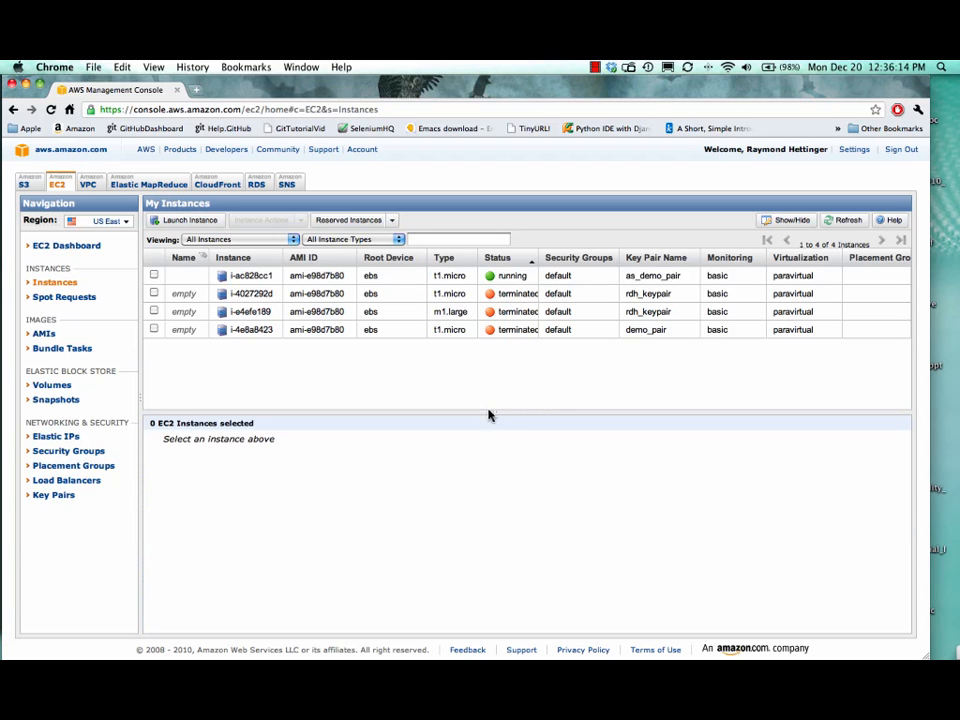
pyautogui.moveTo(52, 435)
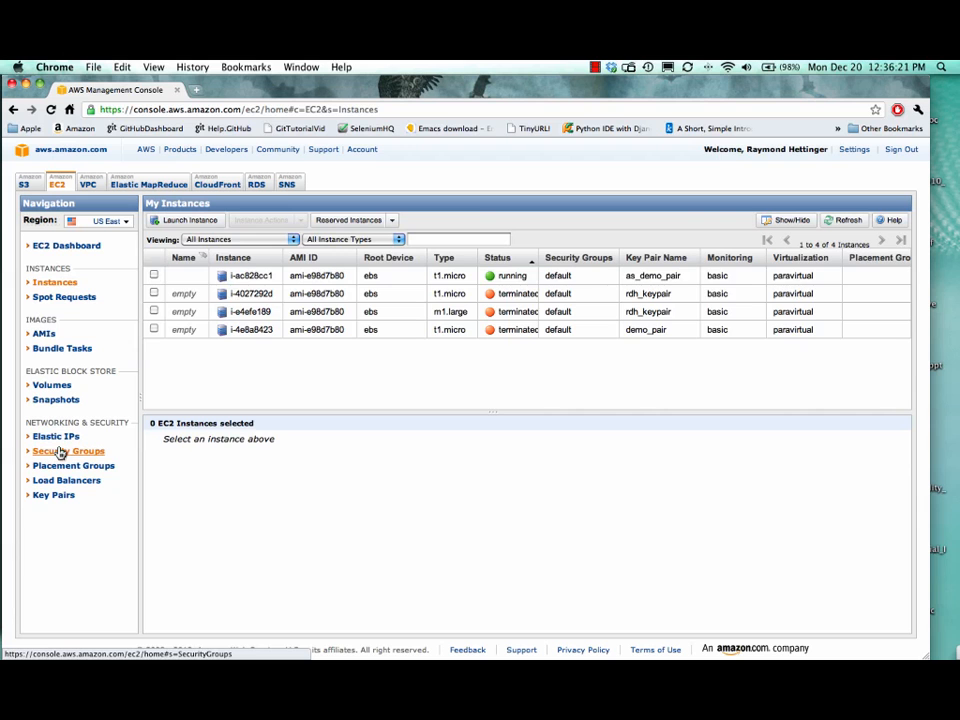
# - Open the Security Groups page, which lists only the default group
pyautogui.click(63, 451)
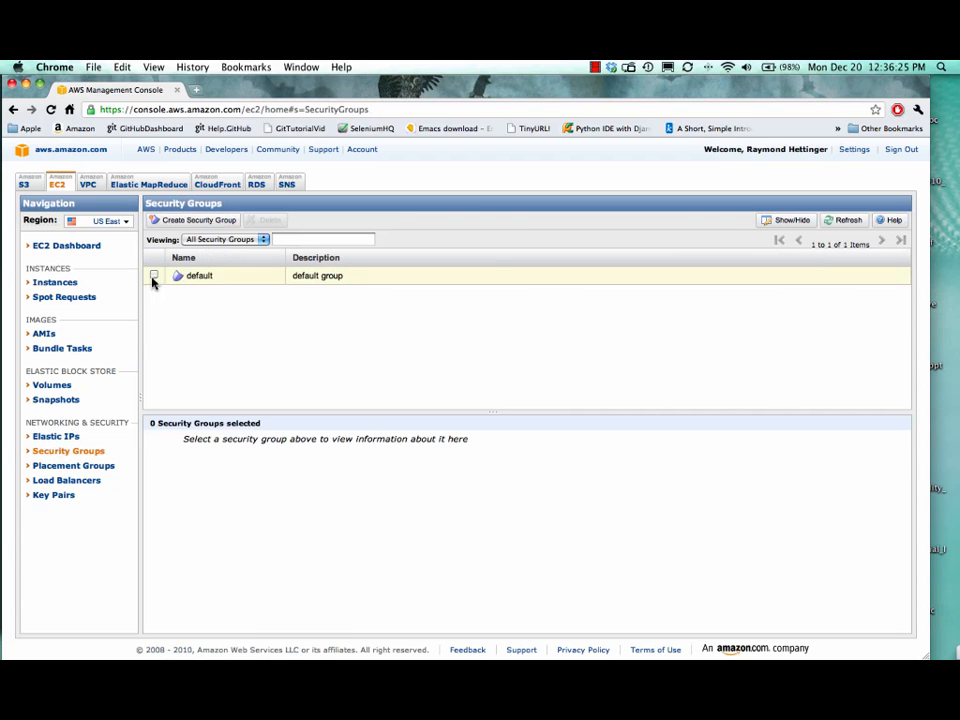
# - Add HTTP port 80 and SSH port 22 rules to the default group, then view the instance
pyautogui.click(155, 277)
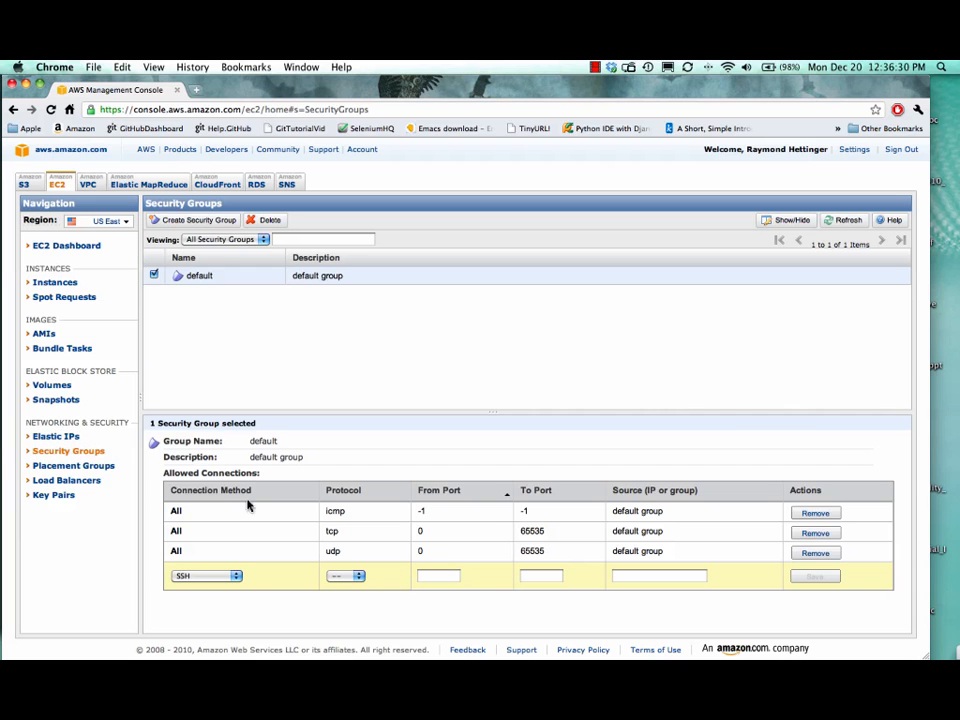
pyautogui.moveTo(719, 508)
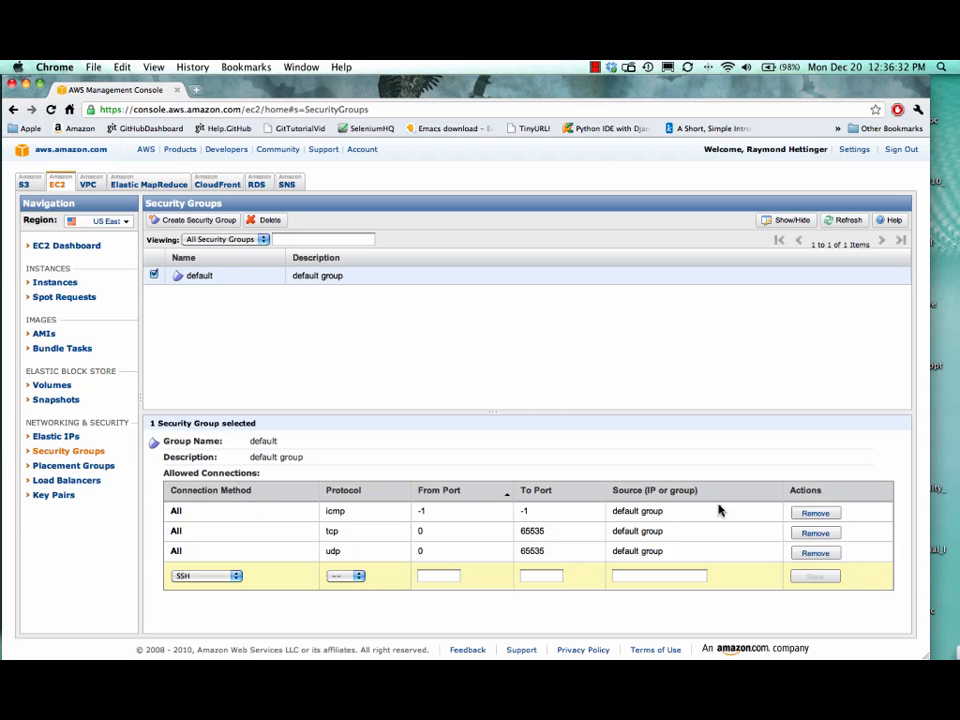
pyautogui.moveTo(798, 316)
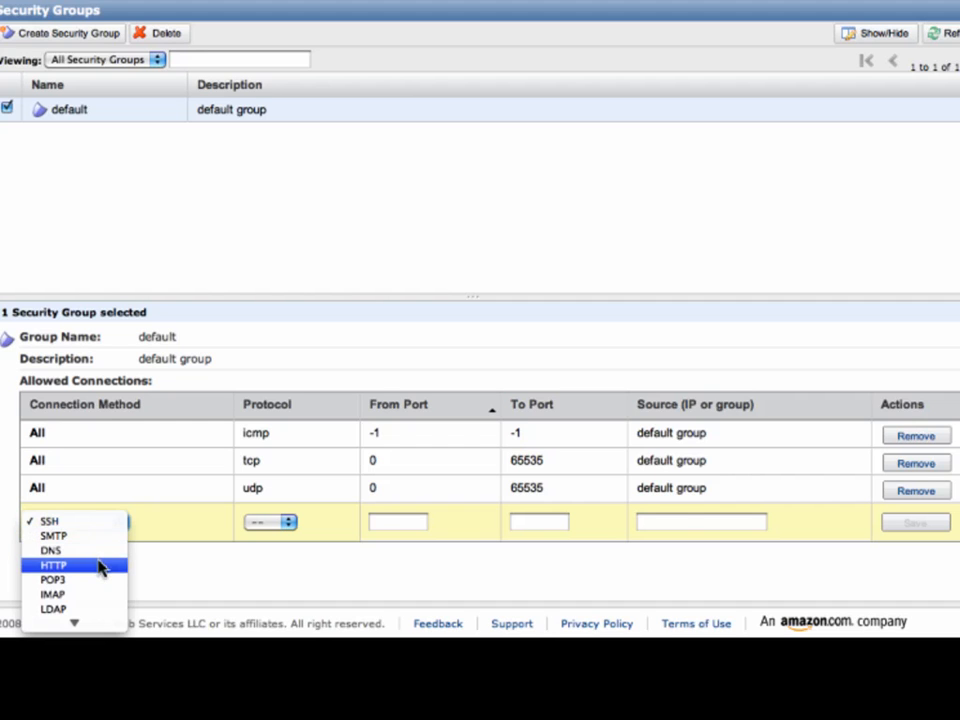
pyautogui.click(48, 562)
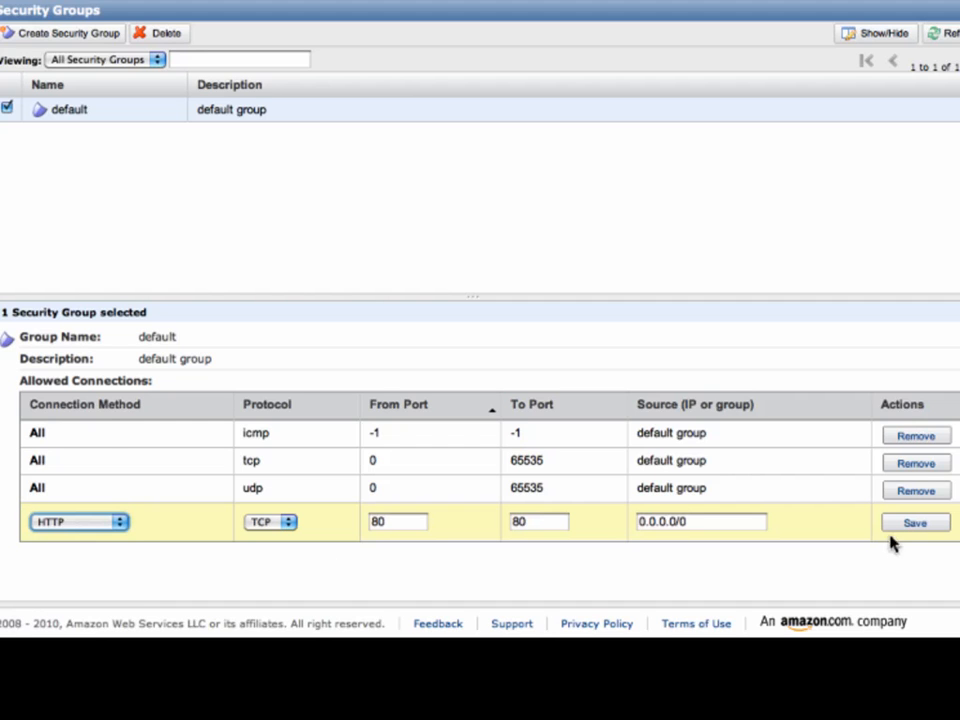
pyautogui.click(914, 522)
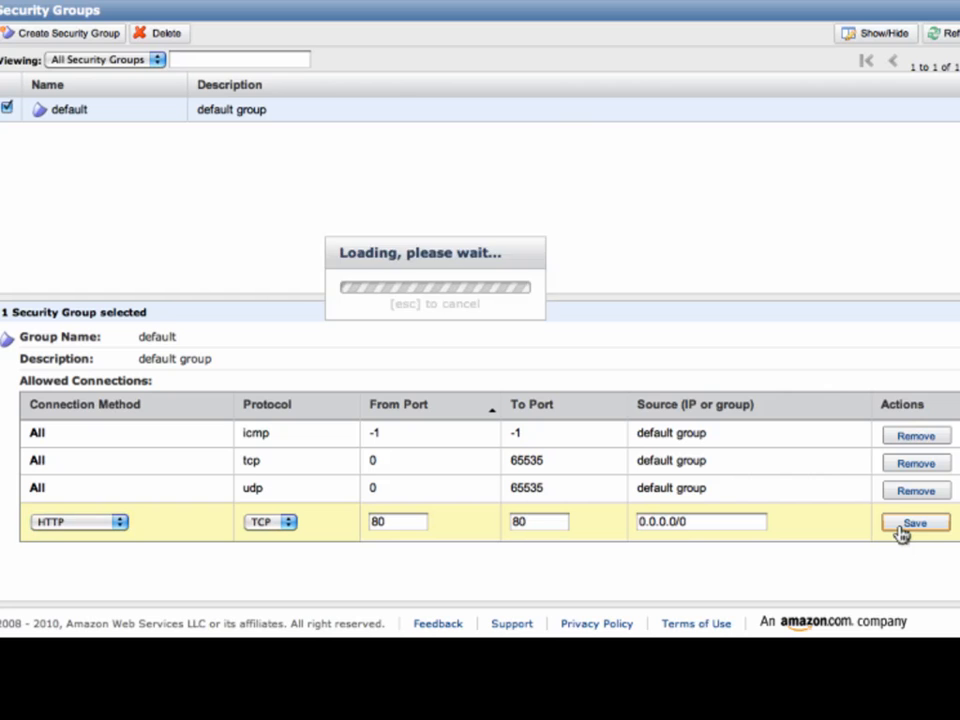
pyautogui.click(916, 523)
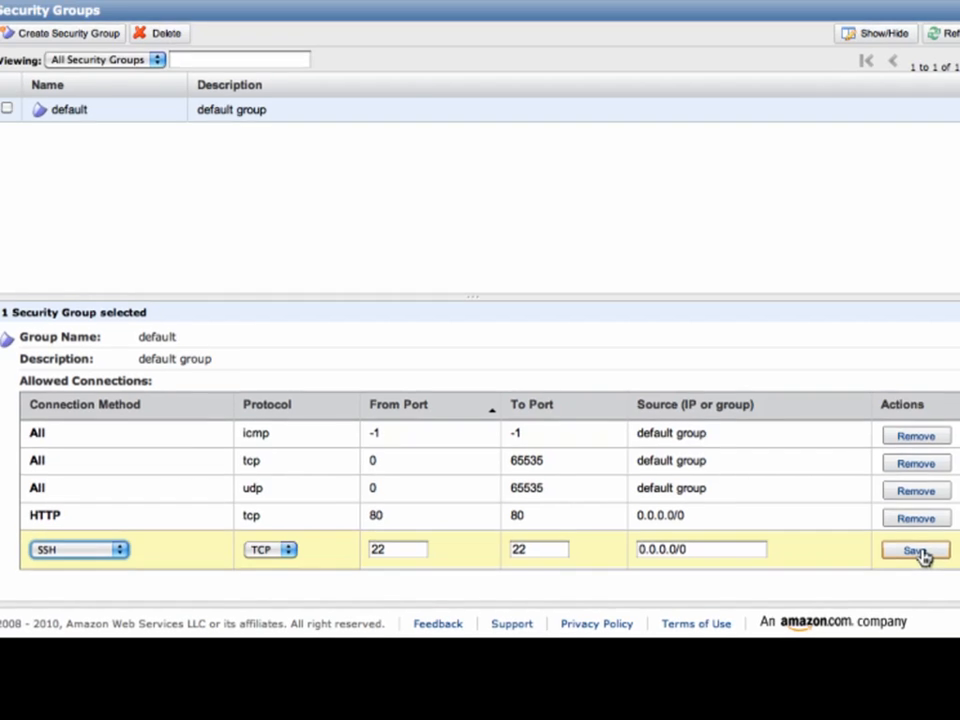
pyautogui.click(915, 550)
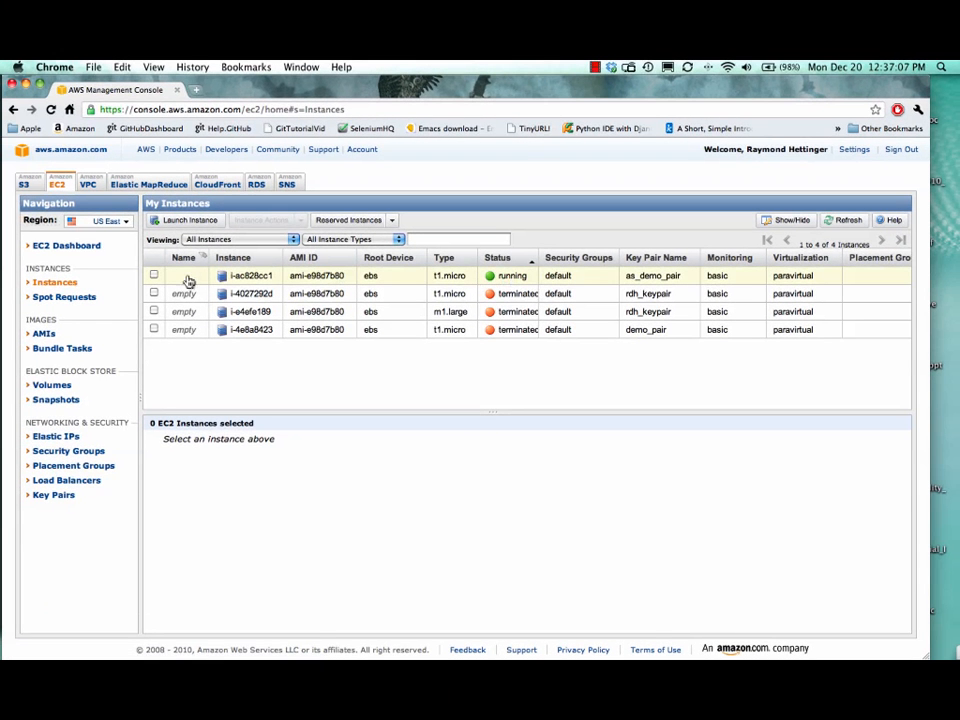
pyautogui.click(158, 273)
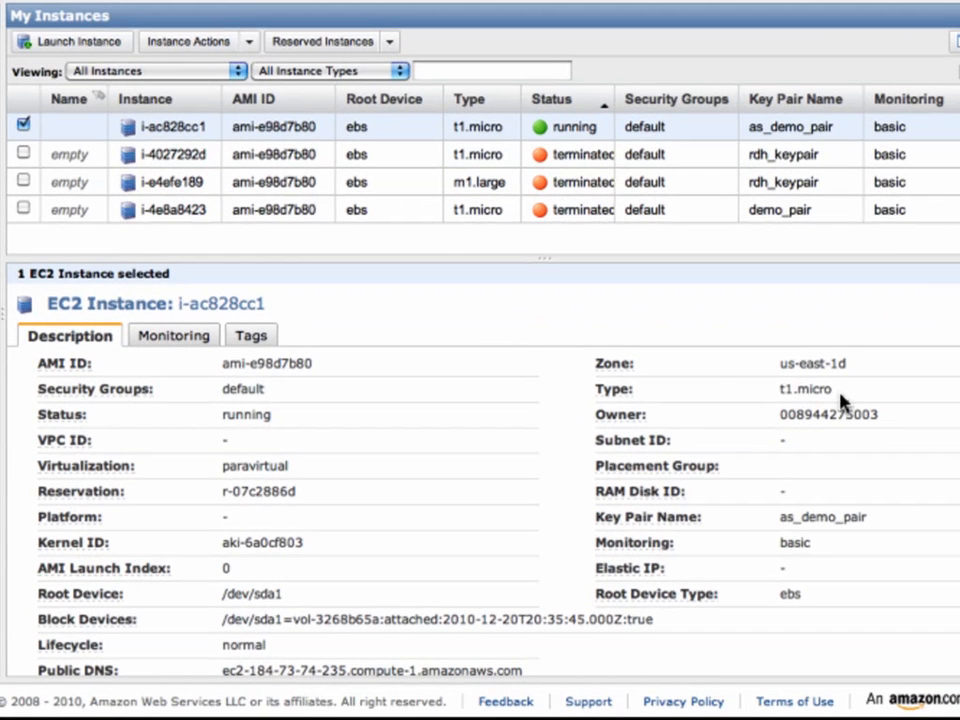
pyautogui.moveTo(841, 394)
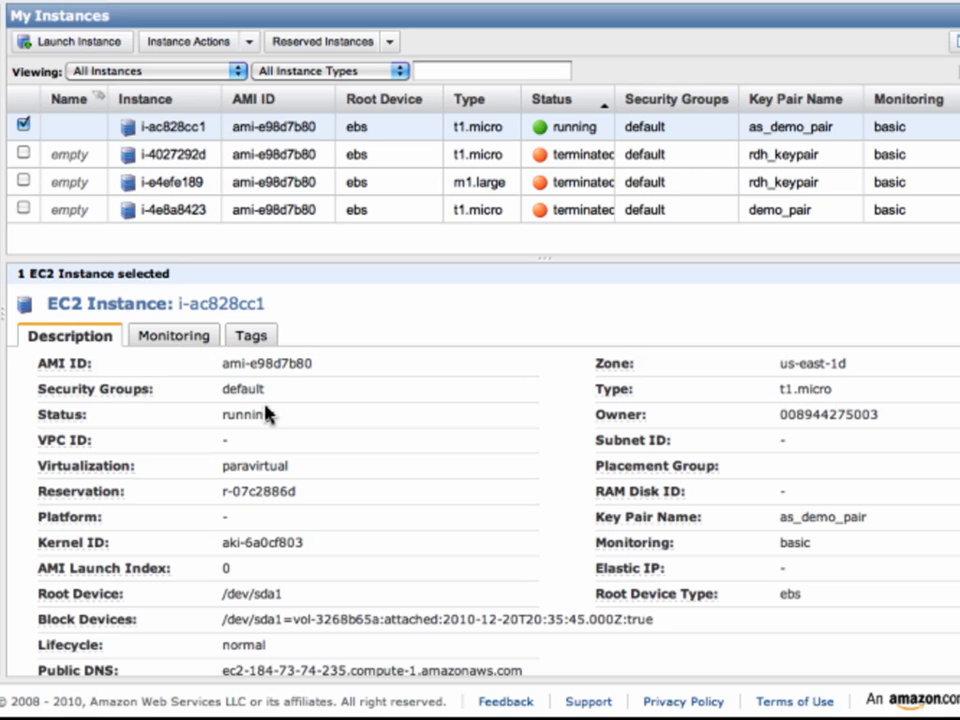
# - Scroll the running instance's Description tab down to its Public DNS and private IP
pyautogui.scroll(-3)
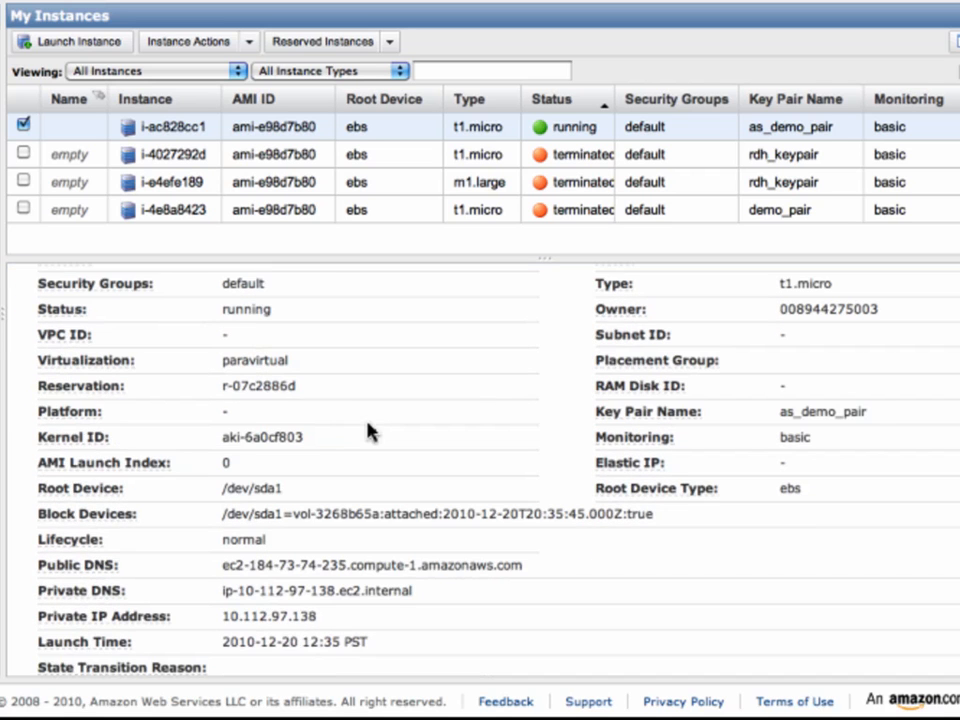
pyautogui.moveTo(877, 425)
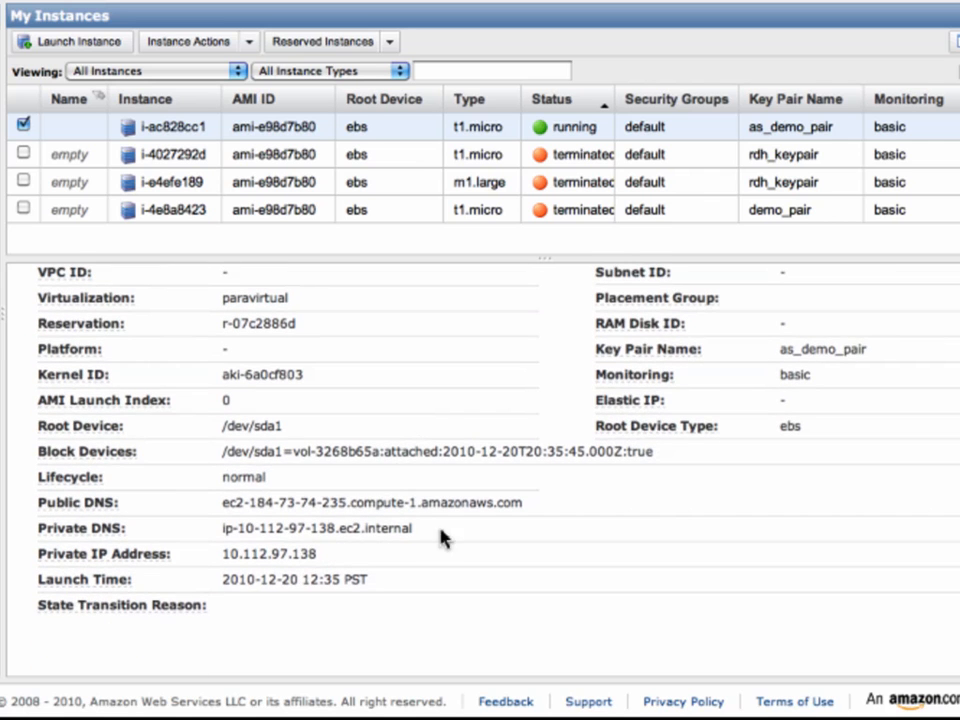
pyautogui.moveTo(223, 506)
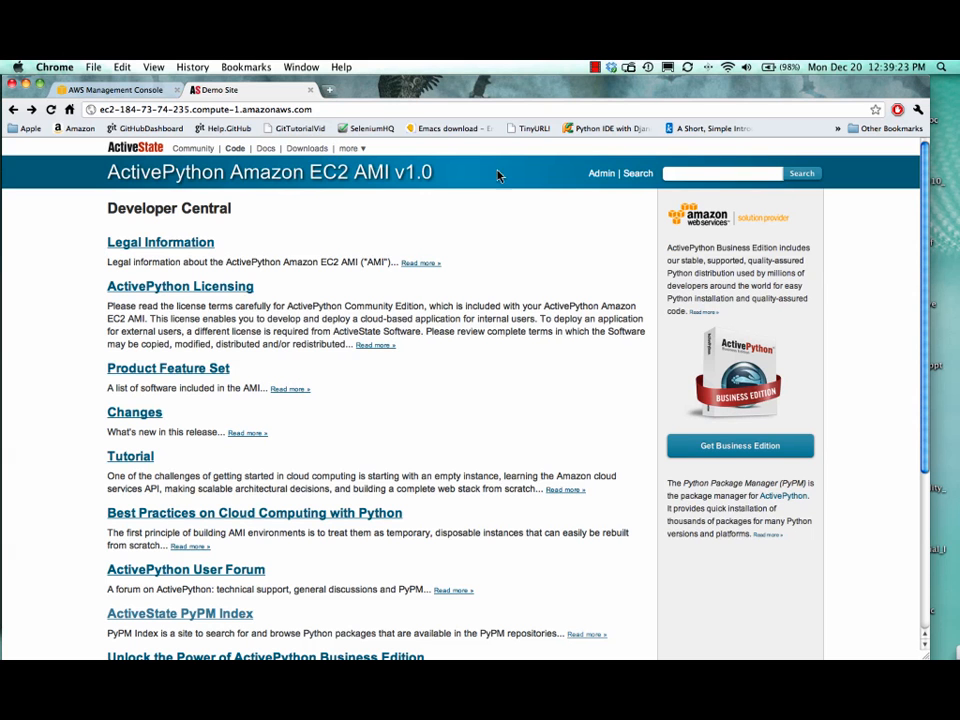
# - View the demo site's Legal Information page, then return to the AWS Management Console
pyautogui.click(158, 241)
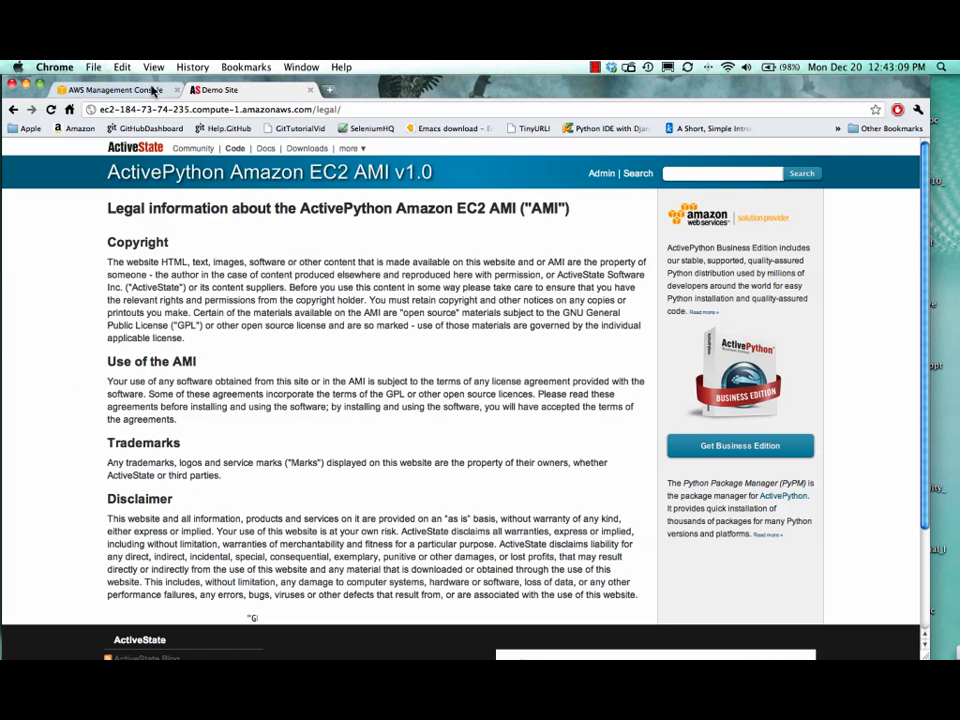
pyautogui.click(115, 88)
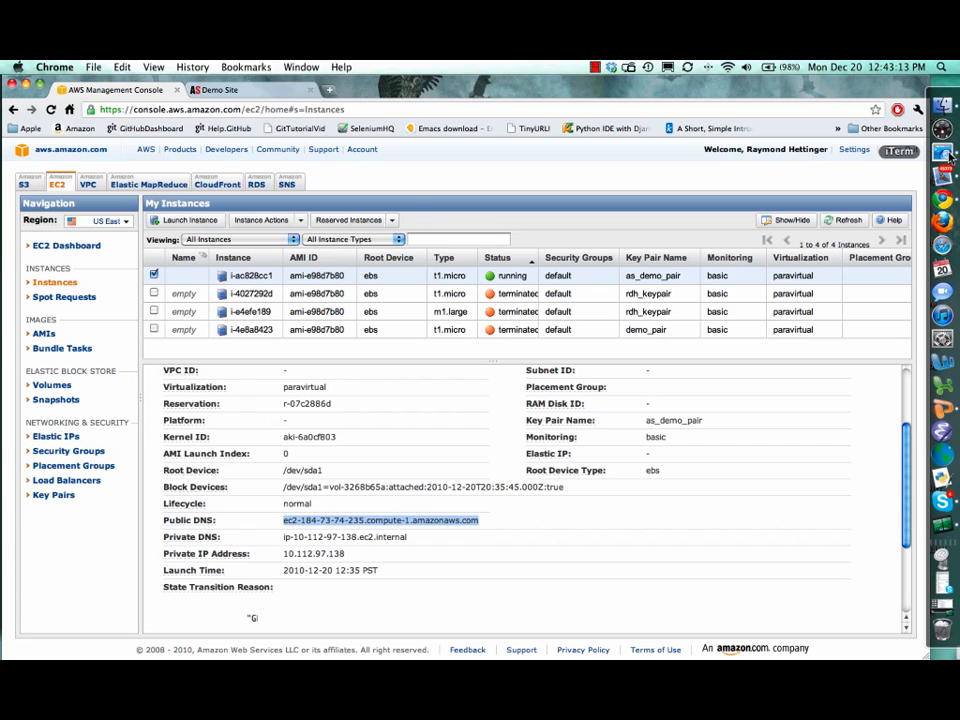
# - Run chmod 0600 on downloads/as_demo_pair.pem in iTerm
pyautogui.click(950, 155)
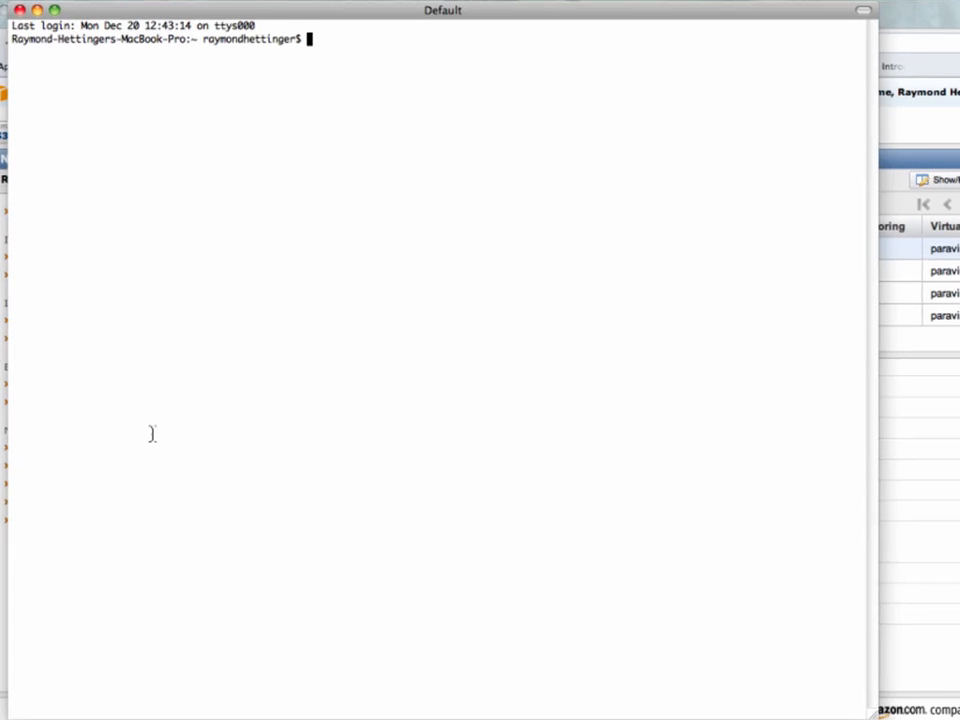
pyautogui.write('chm')
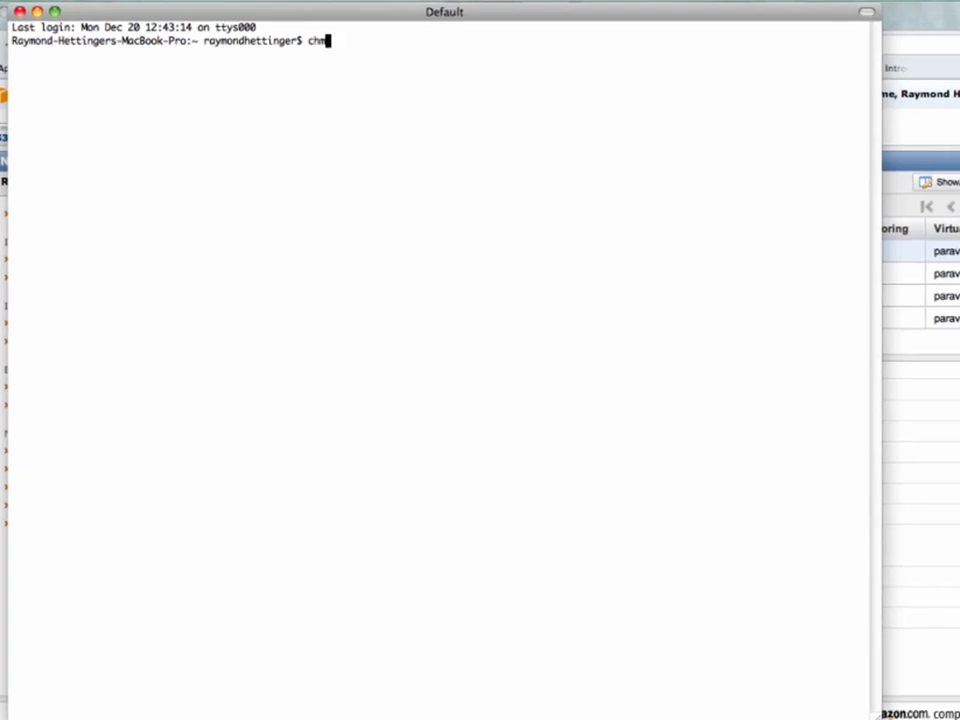
pyautogui.write('od 0')
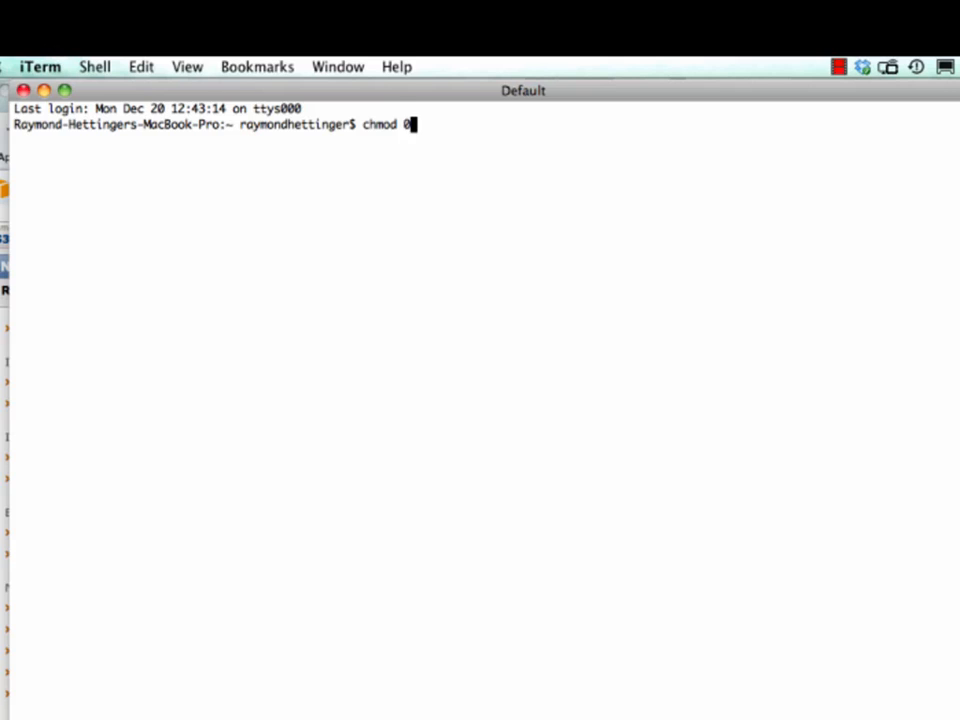
pyautogui.write('600 do')
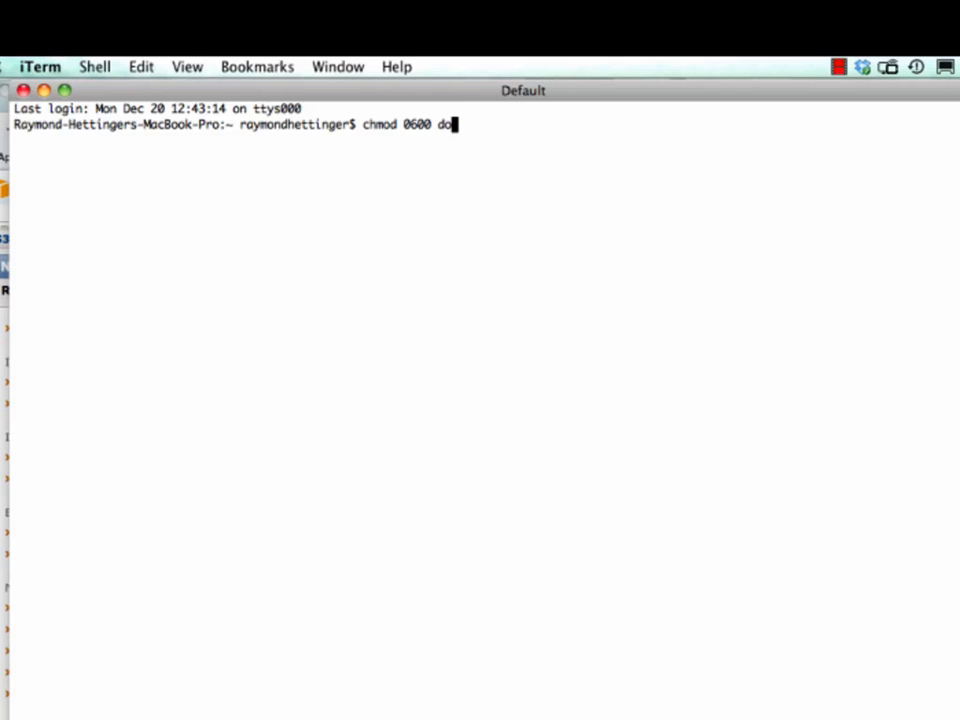
pyautogui.write('wnload')
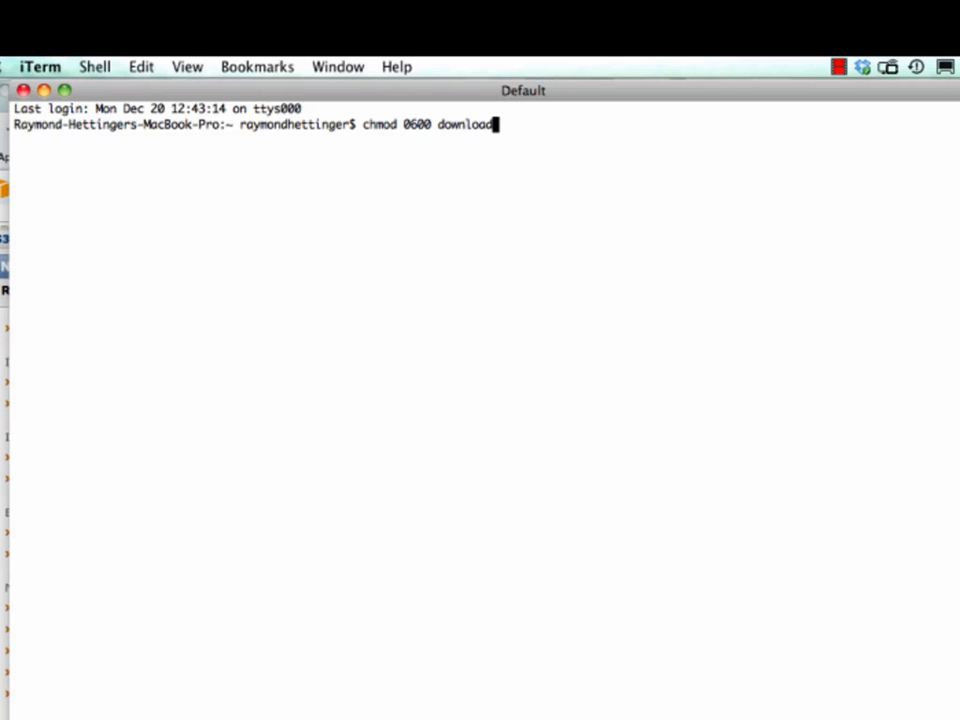
pyautogui.write('s/d')
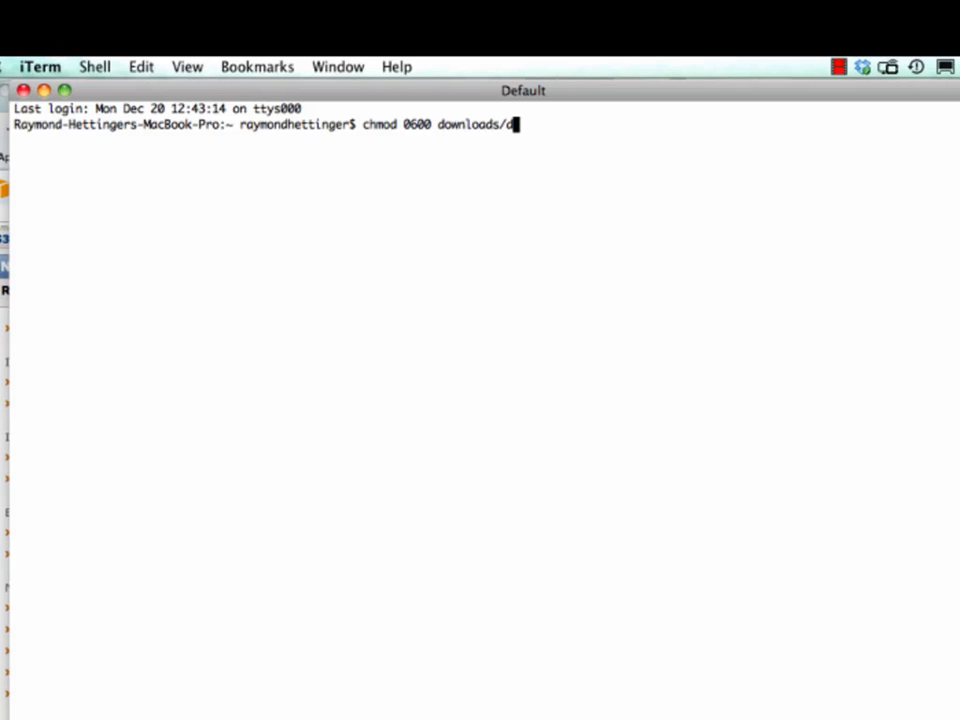
pyautogui.write('s_demo_pair.pem')
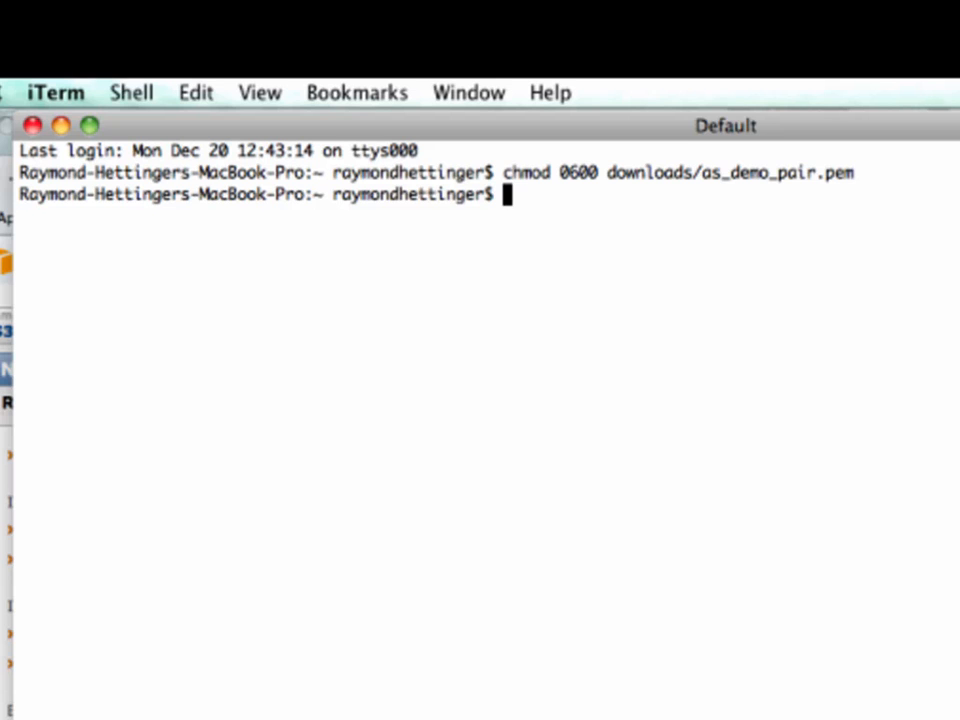
pyautogui.write('ssh -i d')
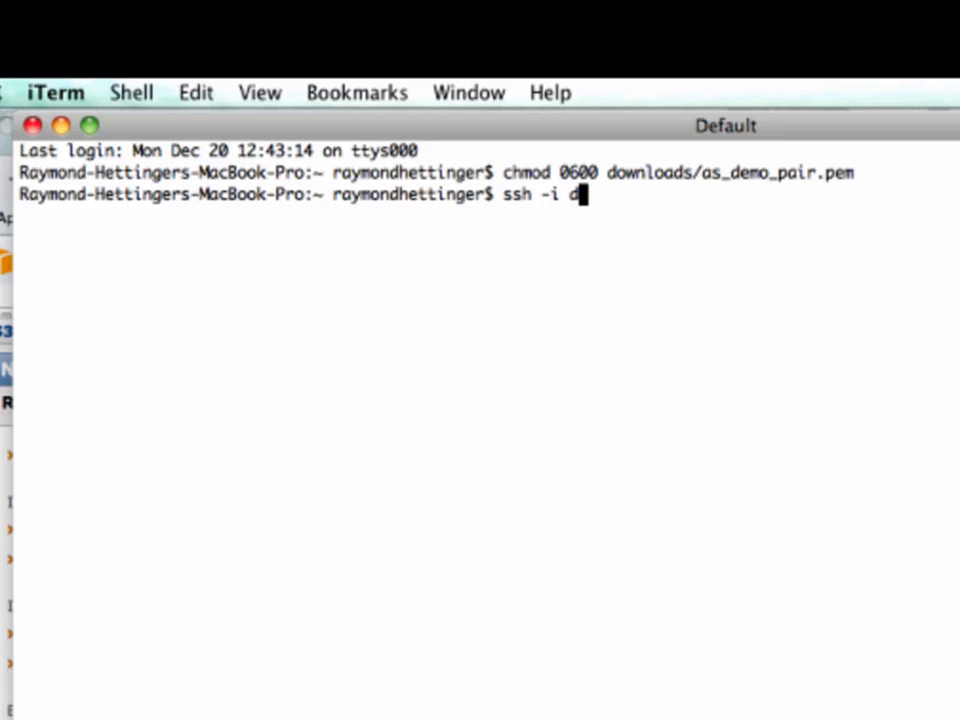
pyautogui.write('ownl')
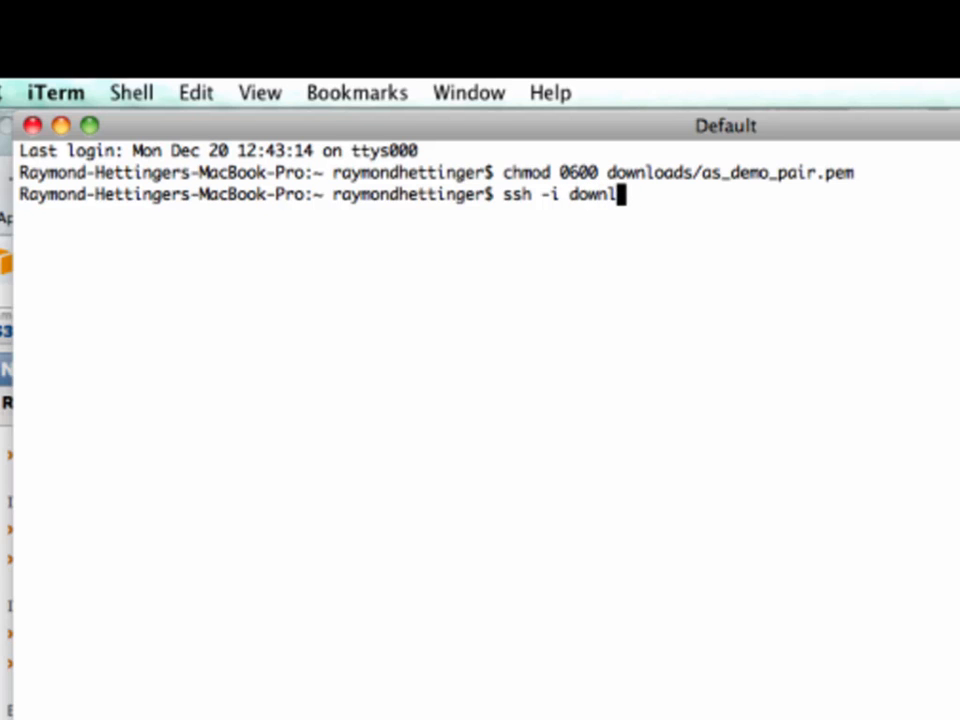
pyautogui.write('oads/as')
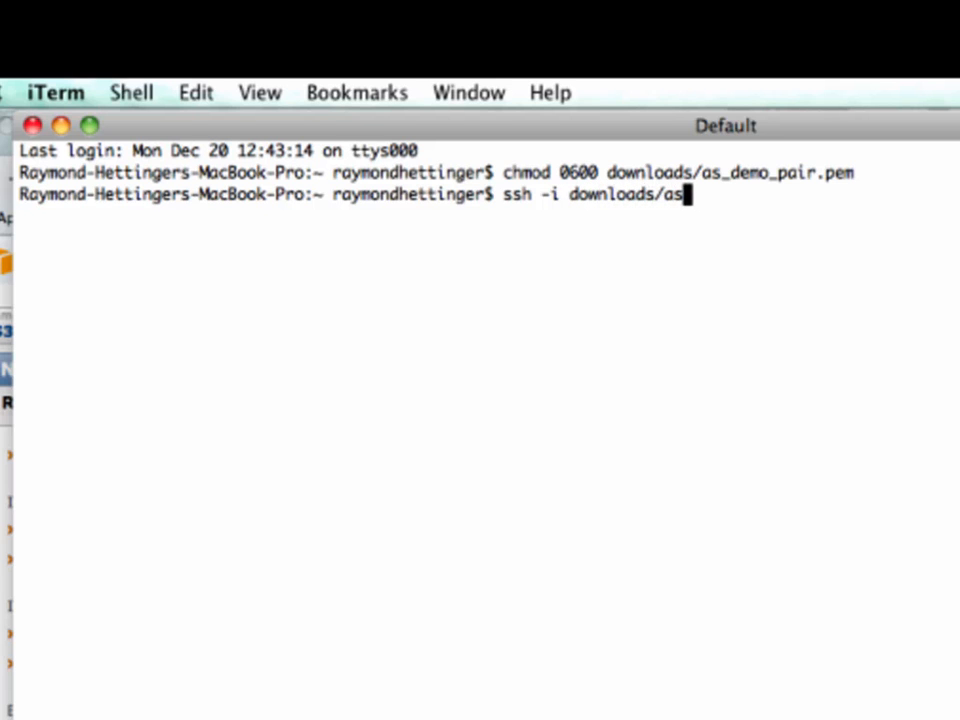
pyautogui.write('_demo_pair.pem ubuntu')
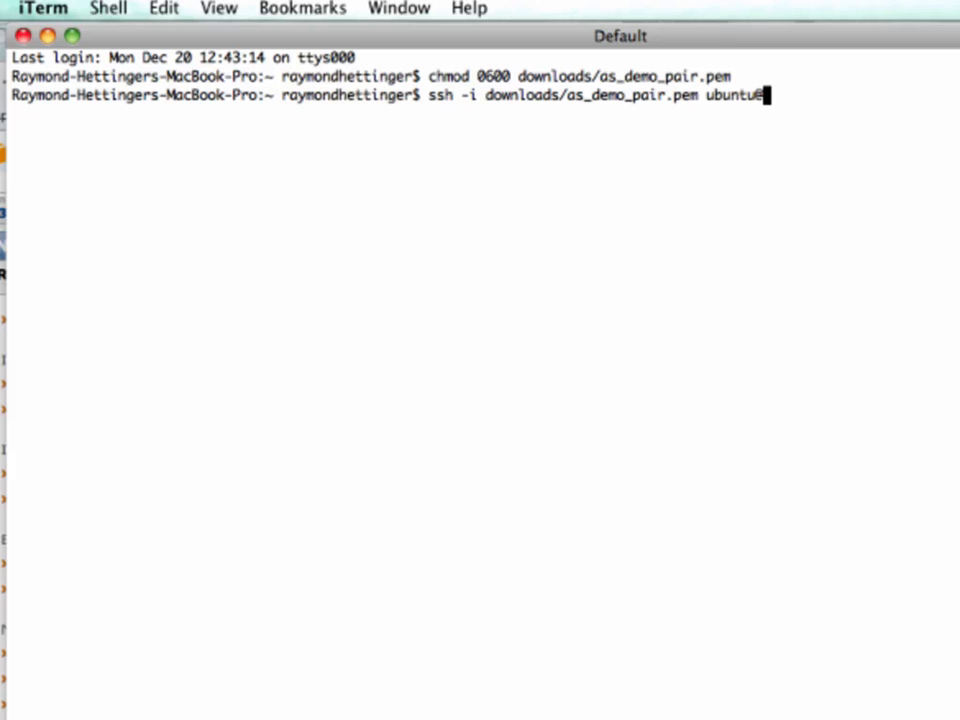
pyautogui.write('@http://ec2-184-73-74-235')
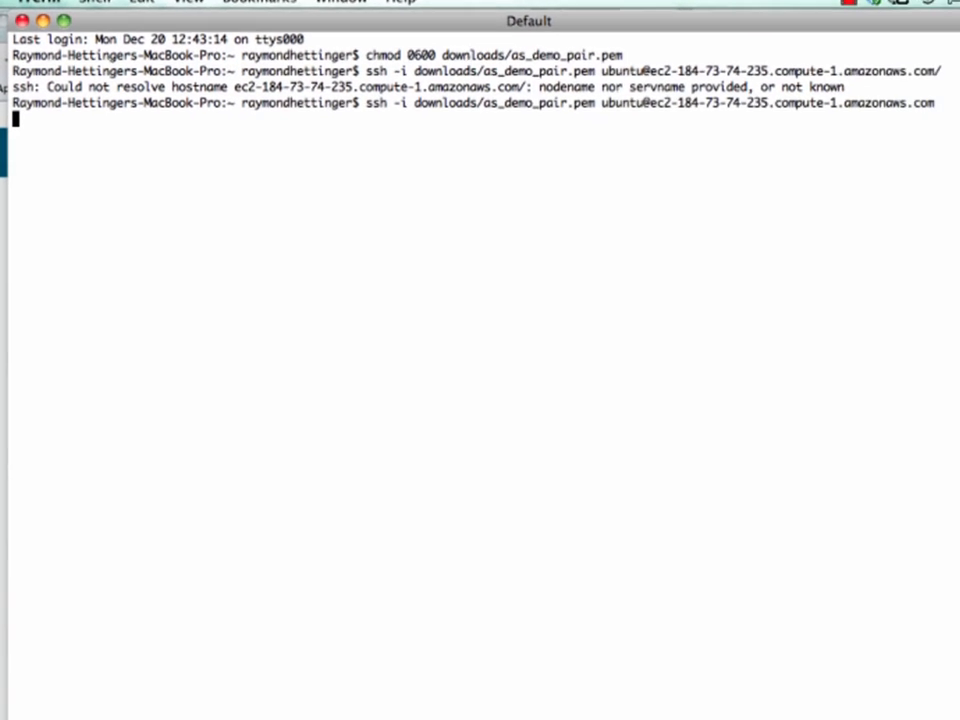
pyautogui.press('Return')
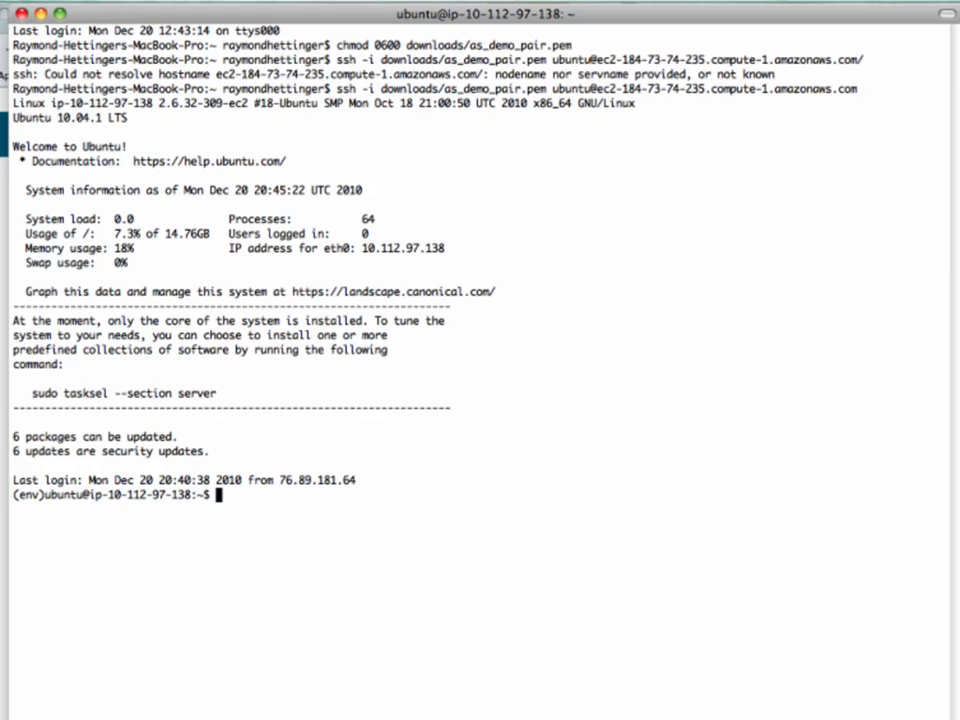
# - Launch python on the instance to see the ActivePython 2.6.6.17 version banner
pyautogui.press('Return')
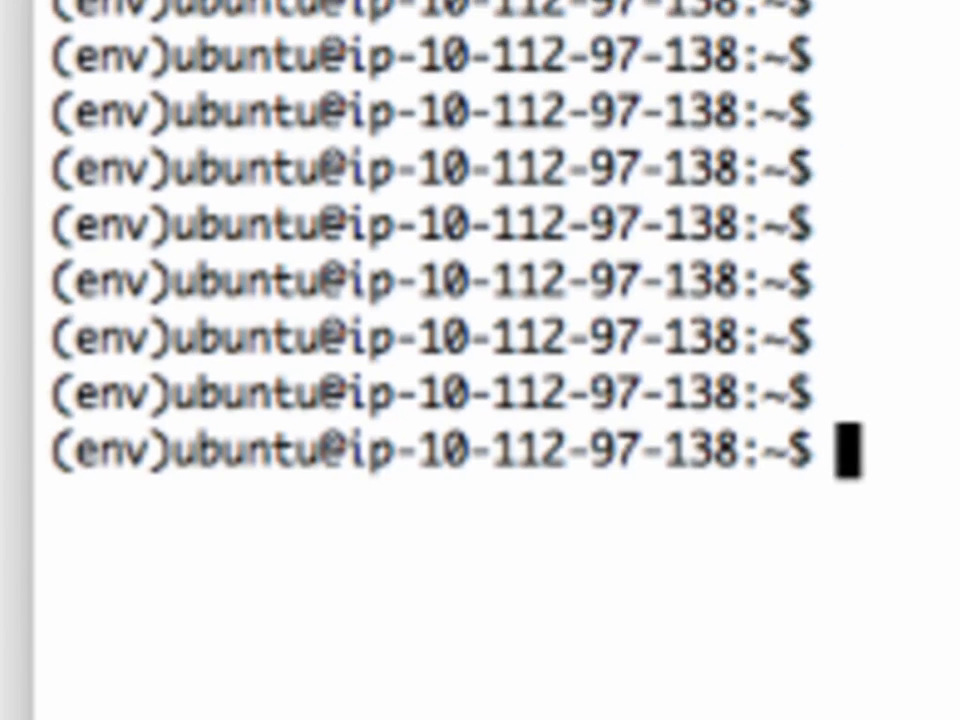
pyautogui.write('python')
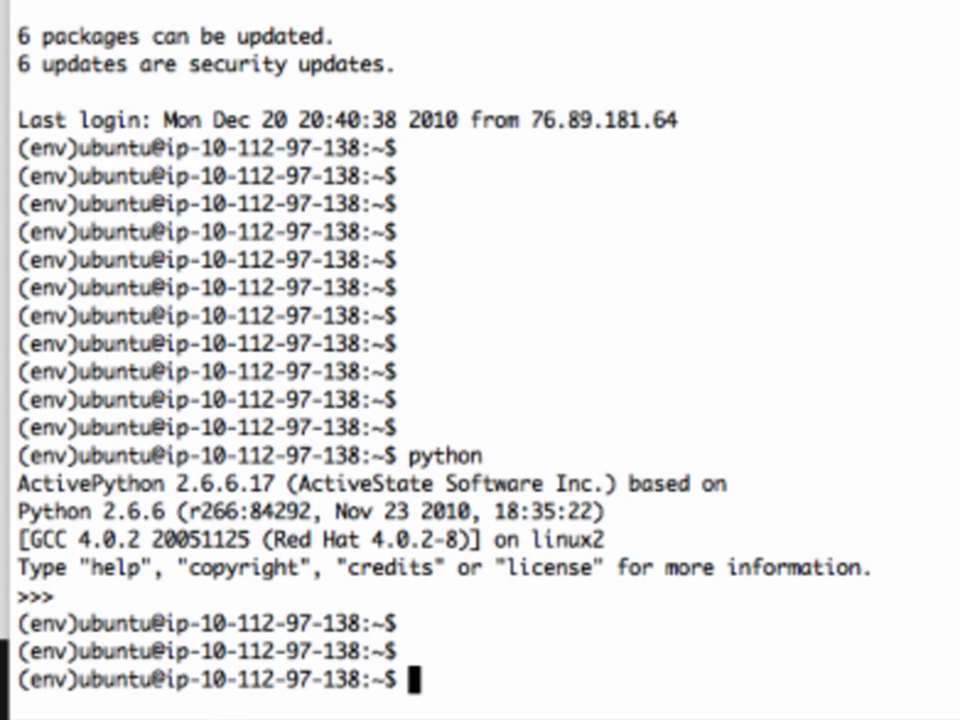
# - List /var/log and its nginx folder, then follow access.log with tail -f
pyautogui.write('cd')
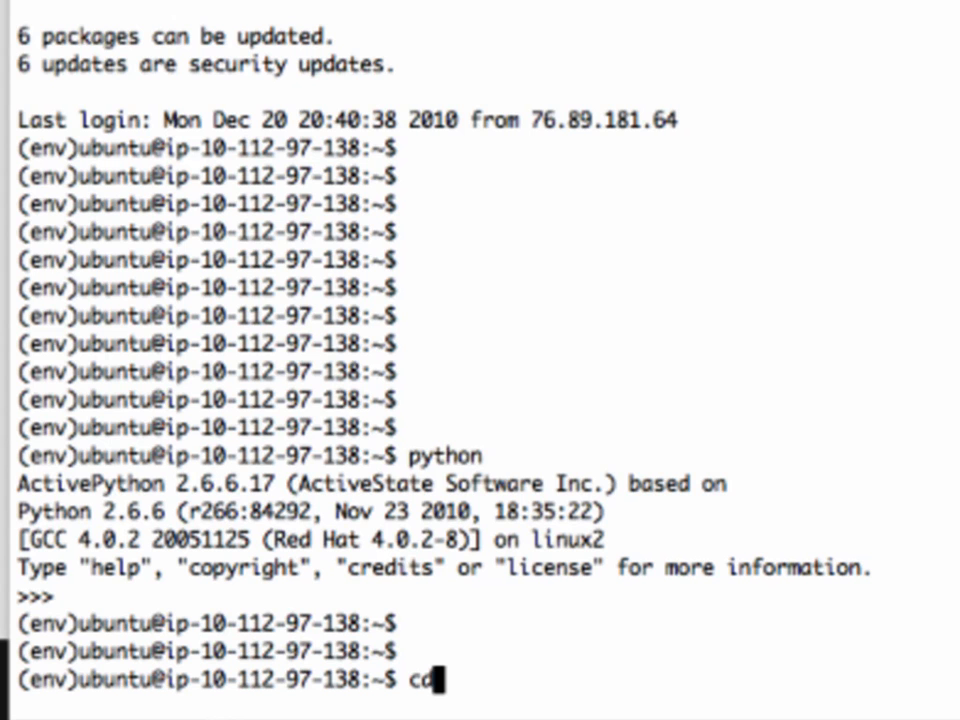
pyautogui.write('/var/log')
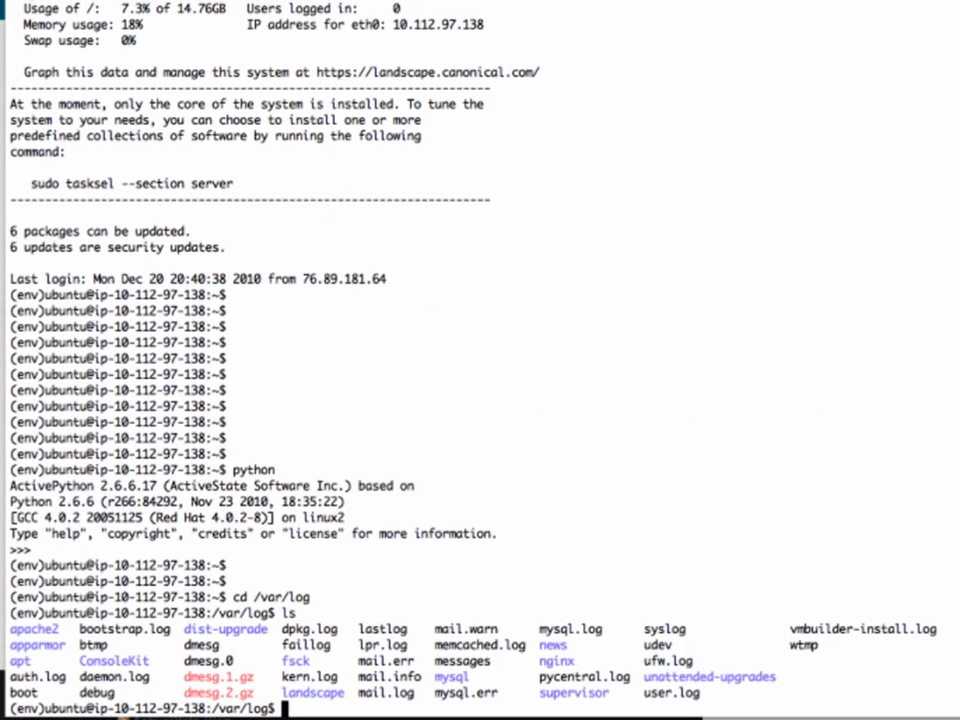
pyautogui.write('c')
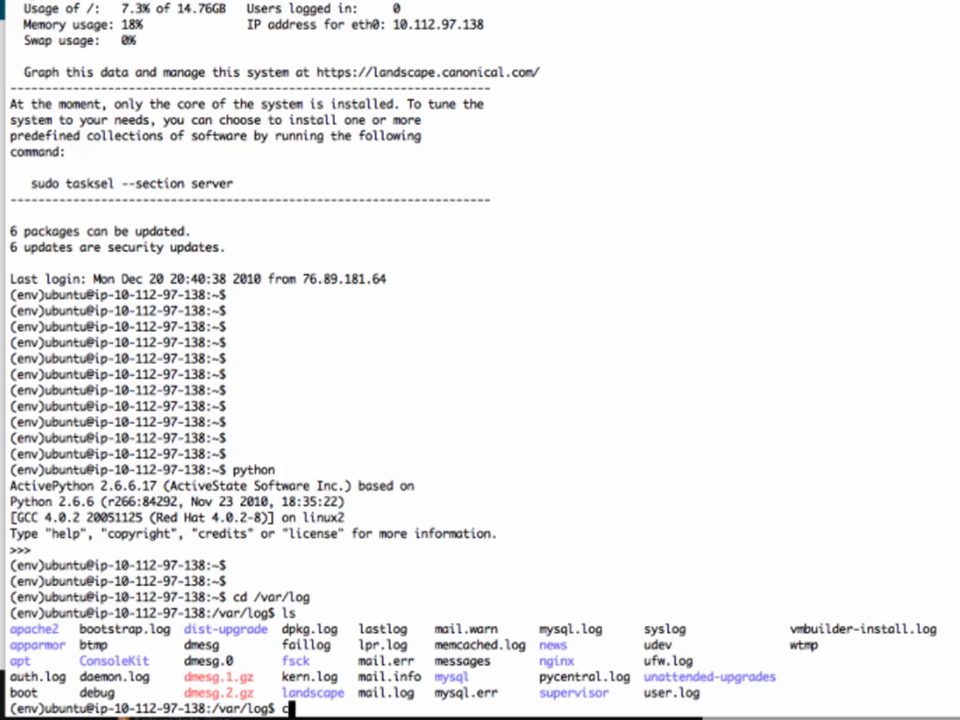
pyautogui.write('nginx/')
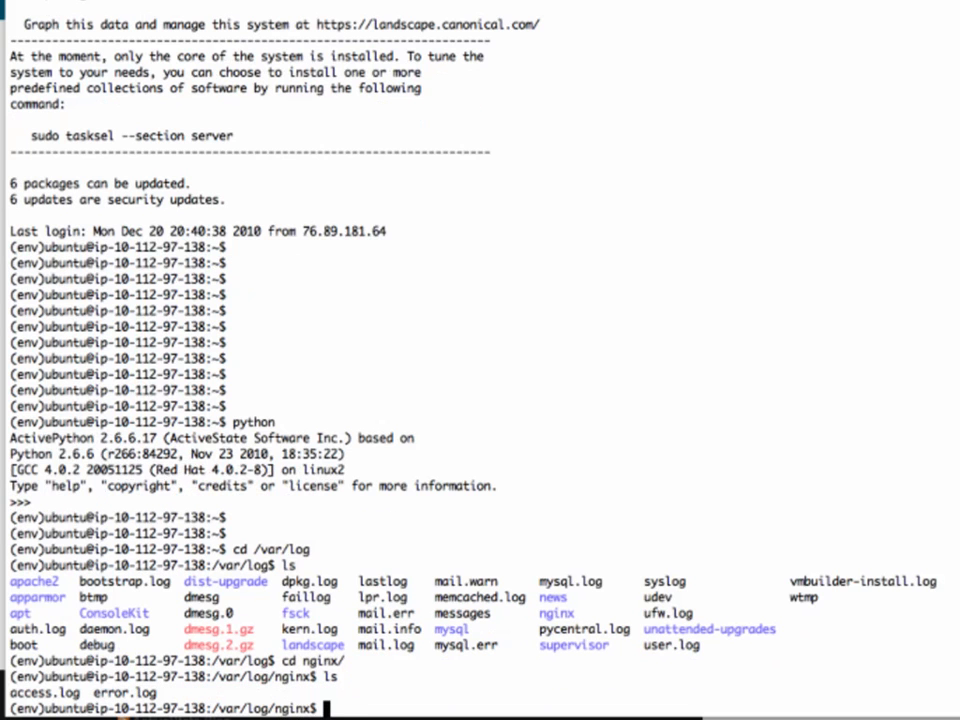
pyautogui.write('tail -f')
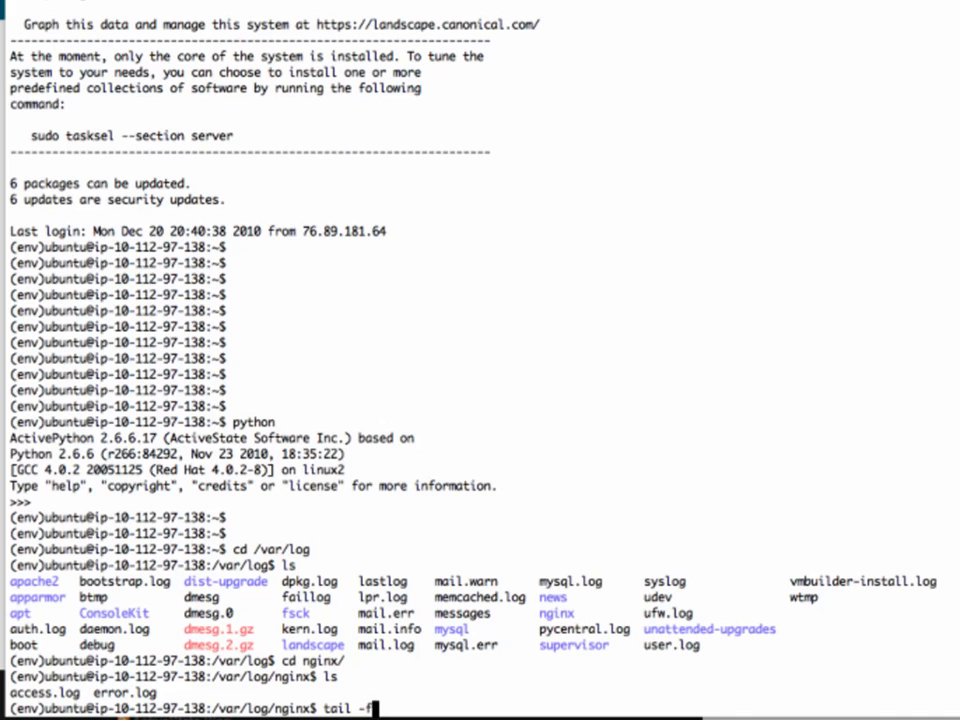
pyautogui.write('access.')
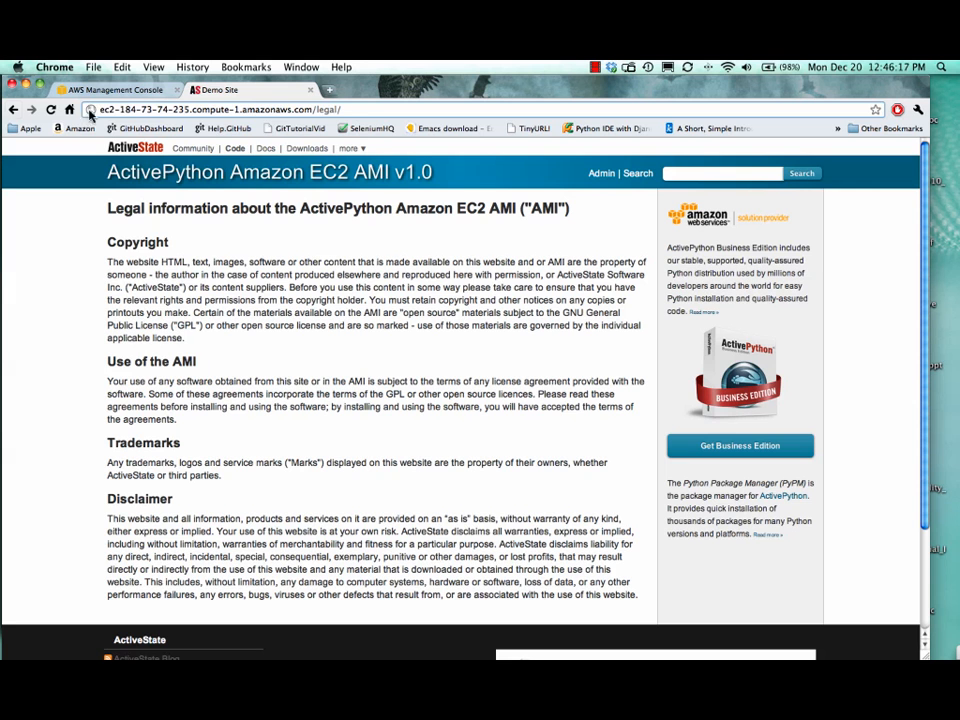
# - Return to Developer Central and load the ActivePython Licensing page
pyautogui.click(12, 110)
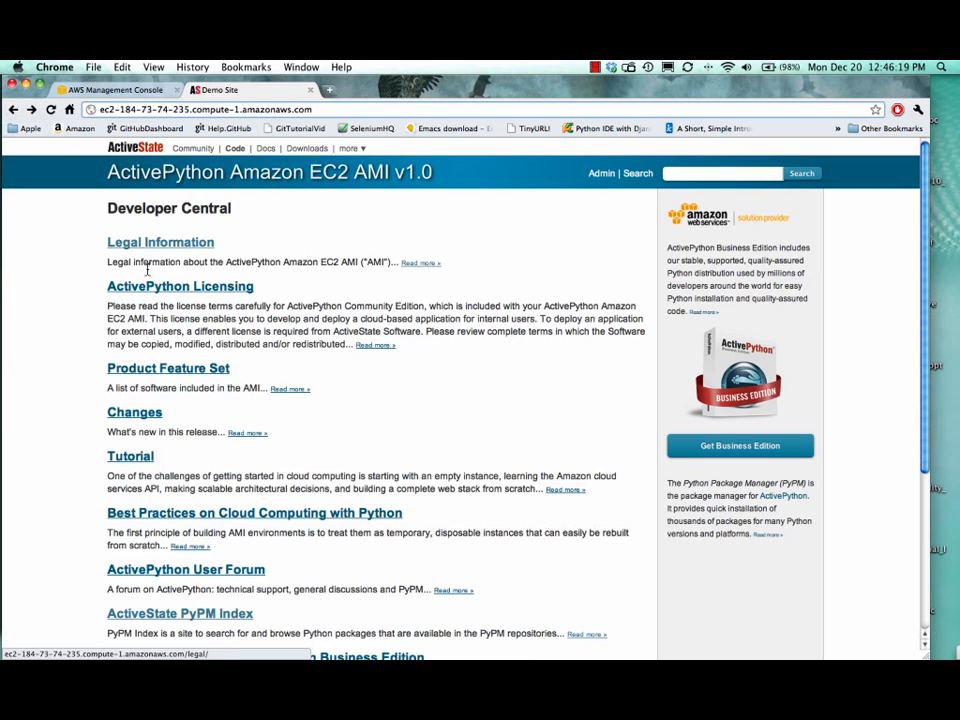
pyautogui.click(159, 242)
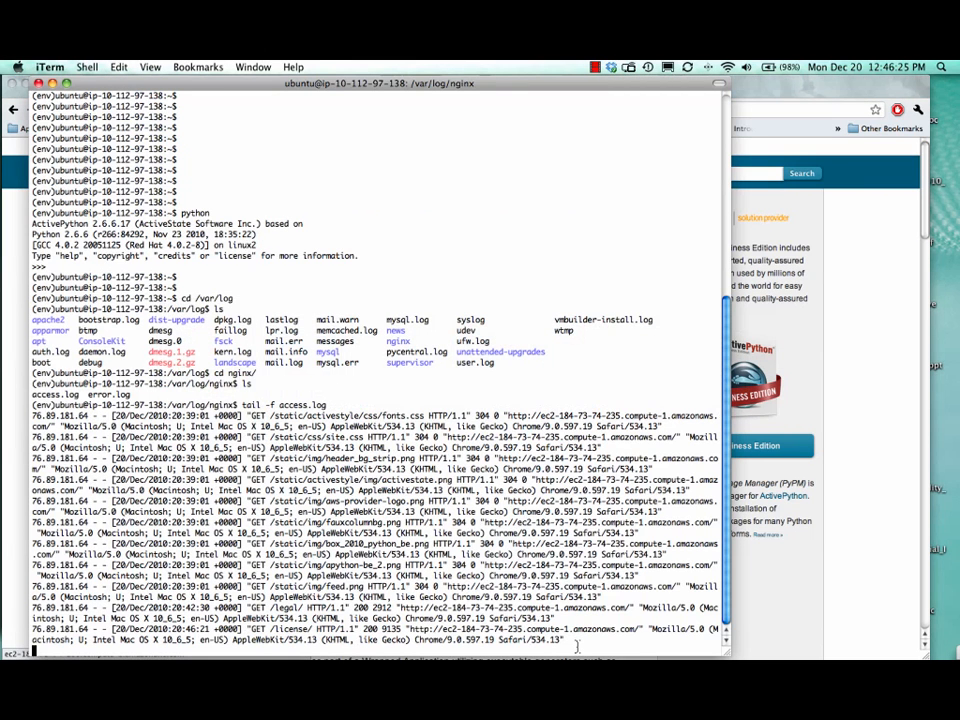
# - Stop following the nginx access log once the /license/ request appears
pyautogui.press('ctrl+c')
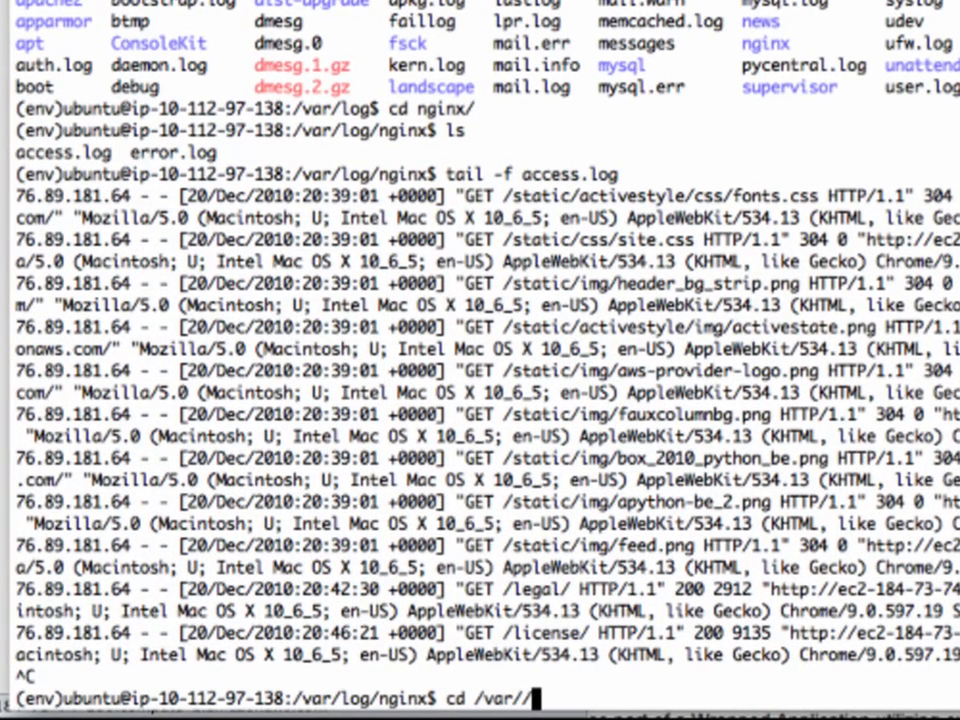
# - Go to /var/www/demosite/releases/current, list its Django files, and page through settings.py
pyautogui.write('www')
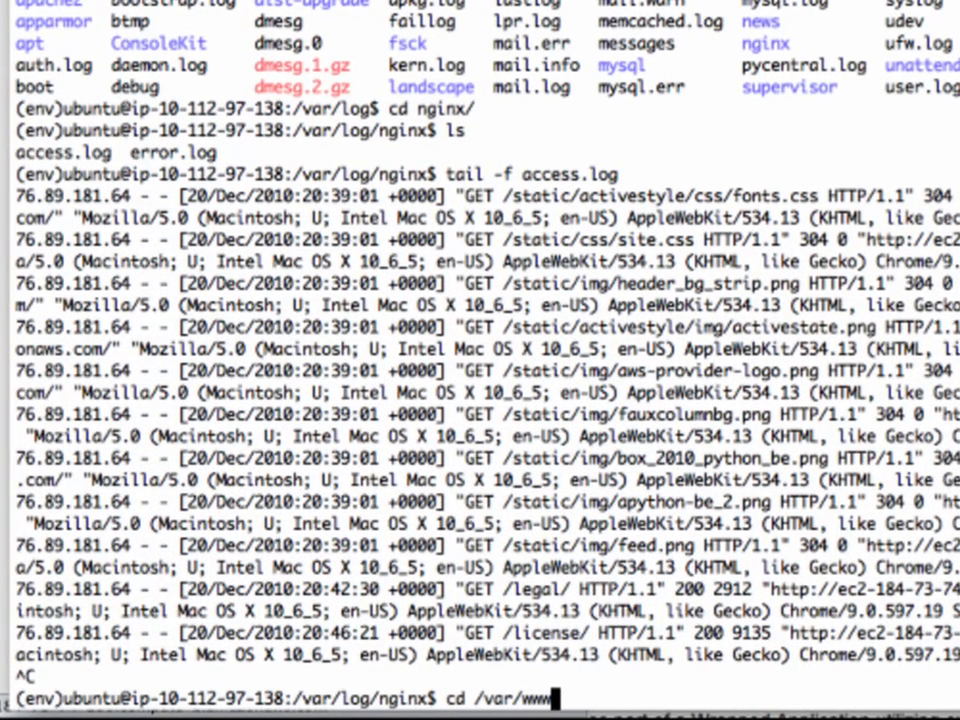
pyautogui.write('/demo')
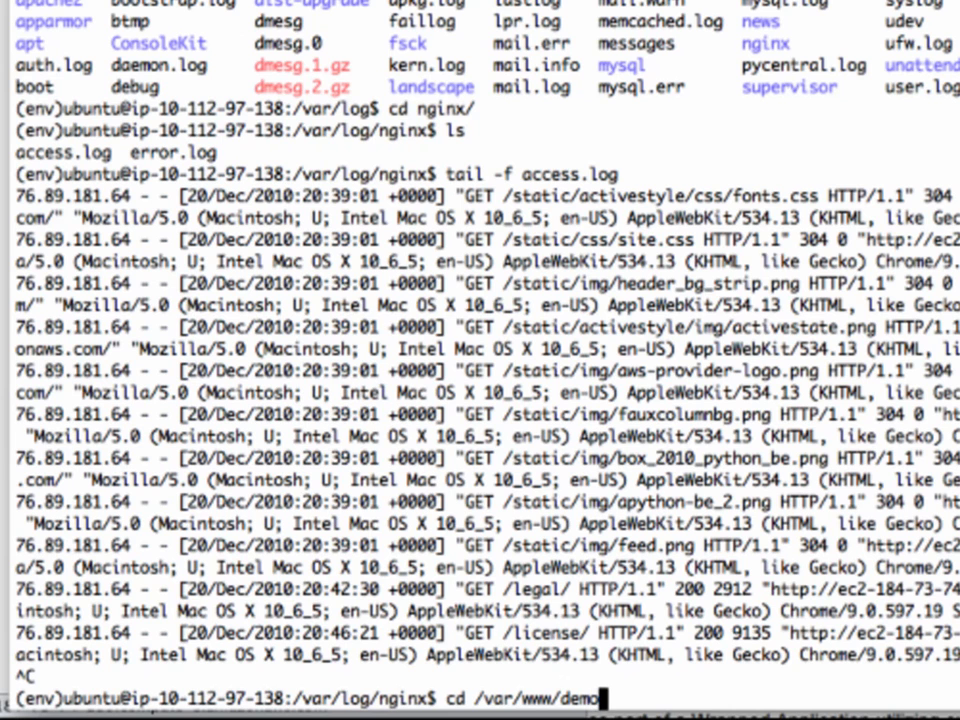
pyautogui.write('site/rele')
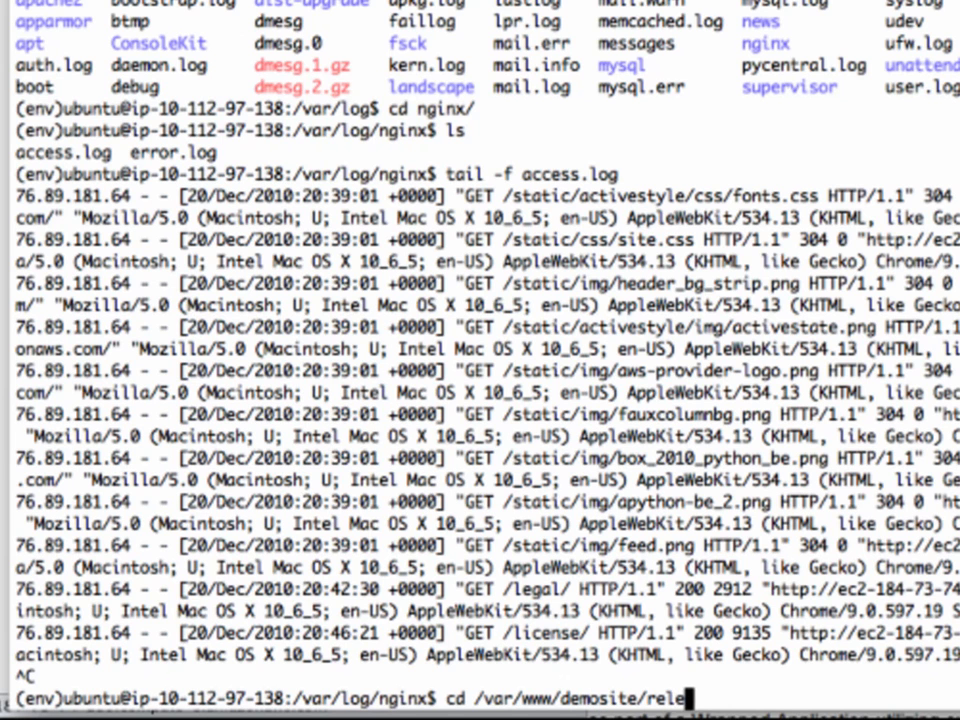
pyautogui.write('ases/current')
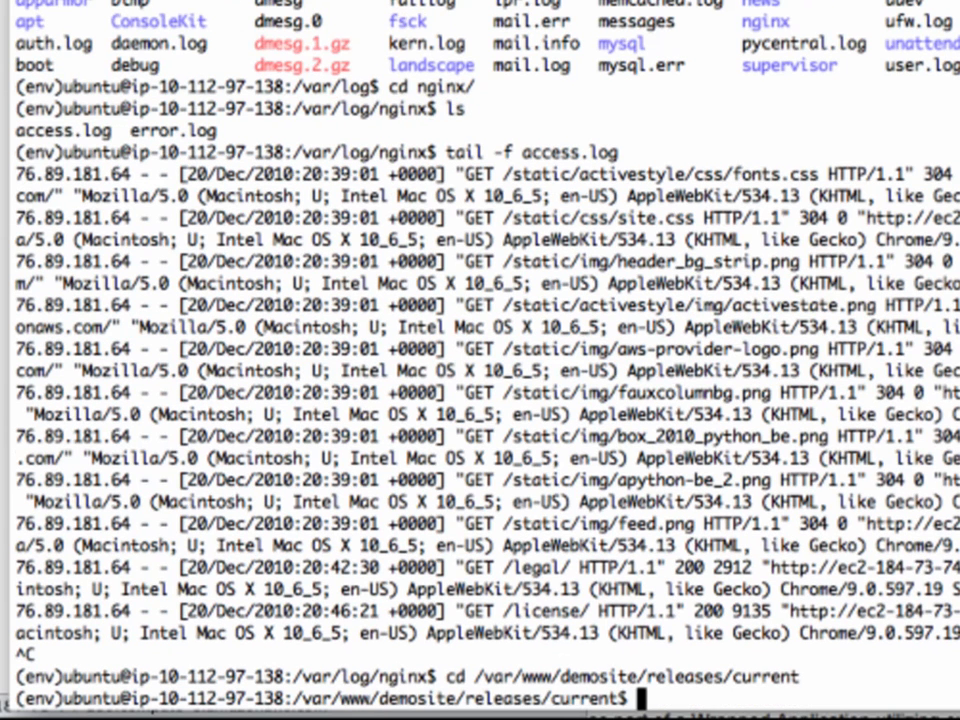
pyautogui.write('ls')
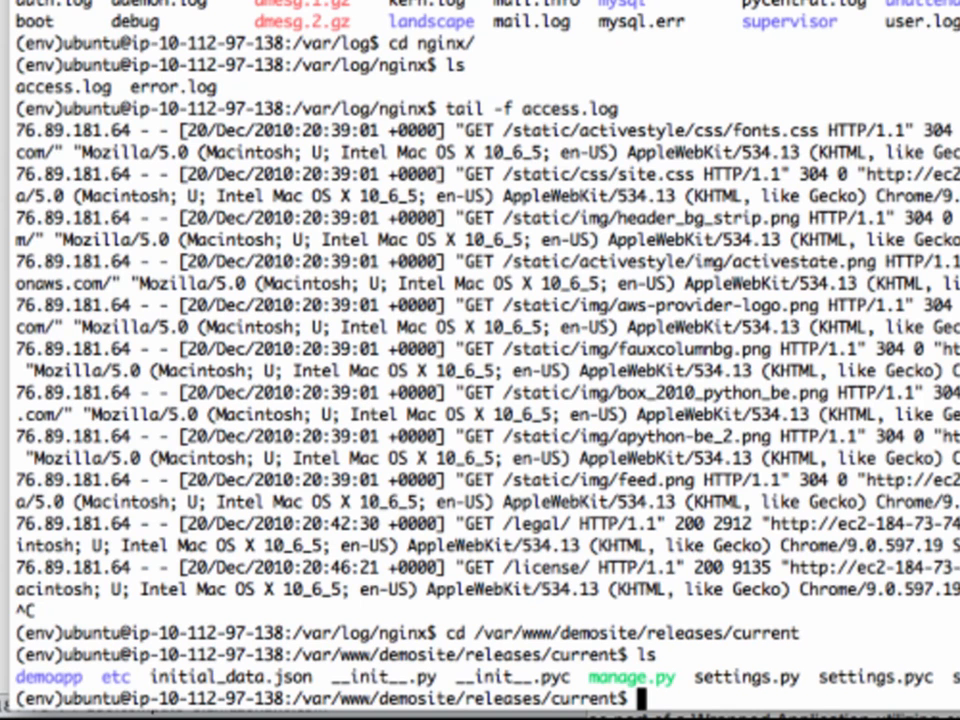
pyautogui.write('less settings.py')
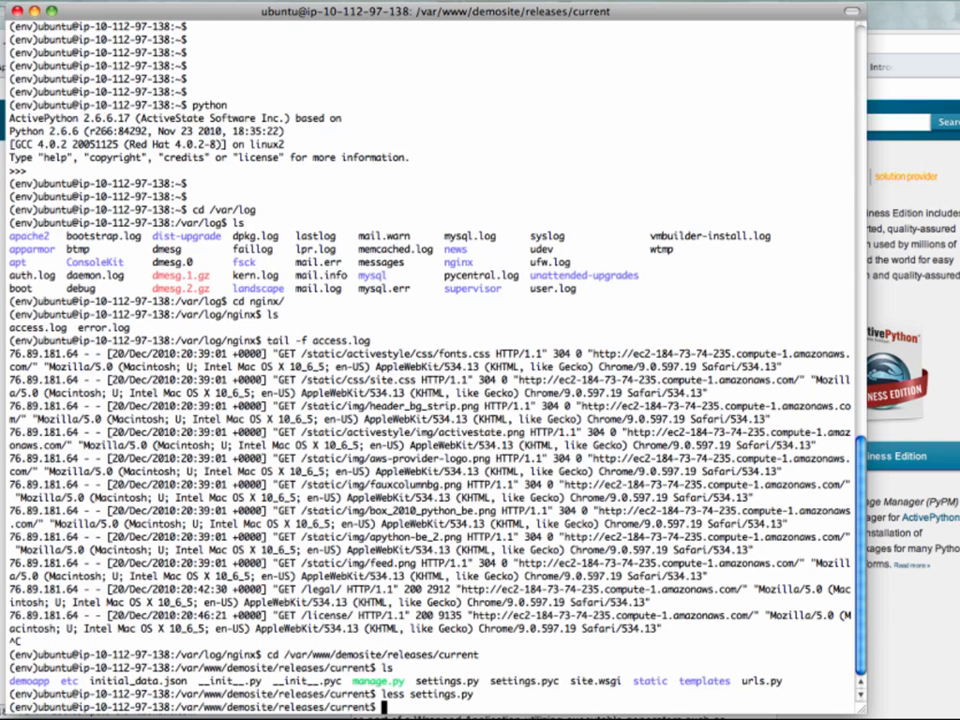
# - Run sudo service restart for apache2, then for memcached
pyautogui.write('sudo s')
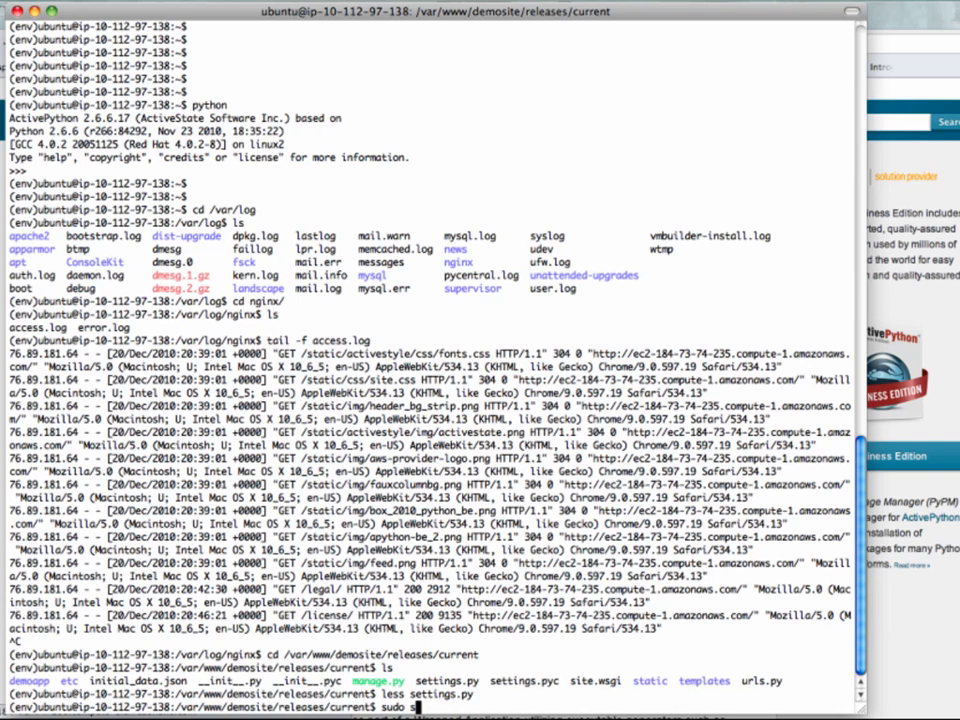
pyautogui.write('ervice')
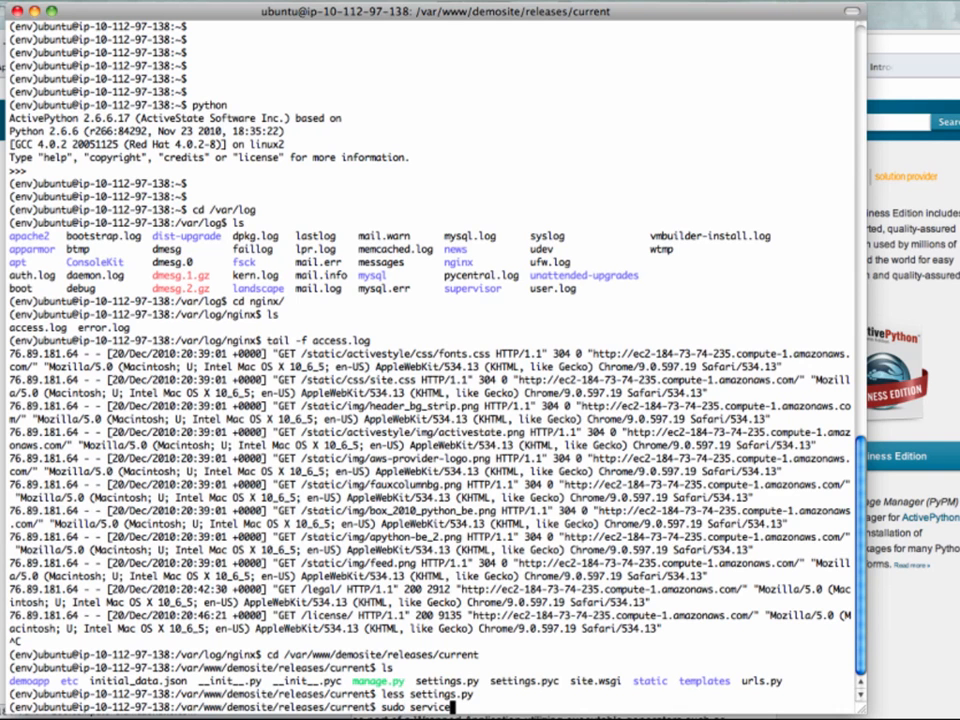
pyautogui.write('apache2 restart')
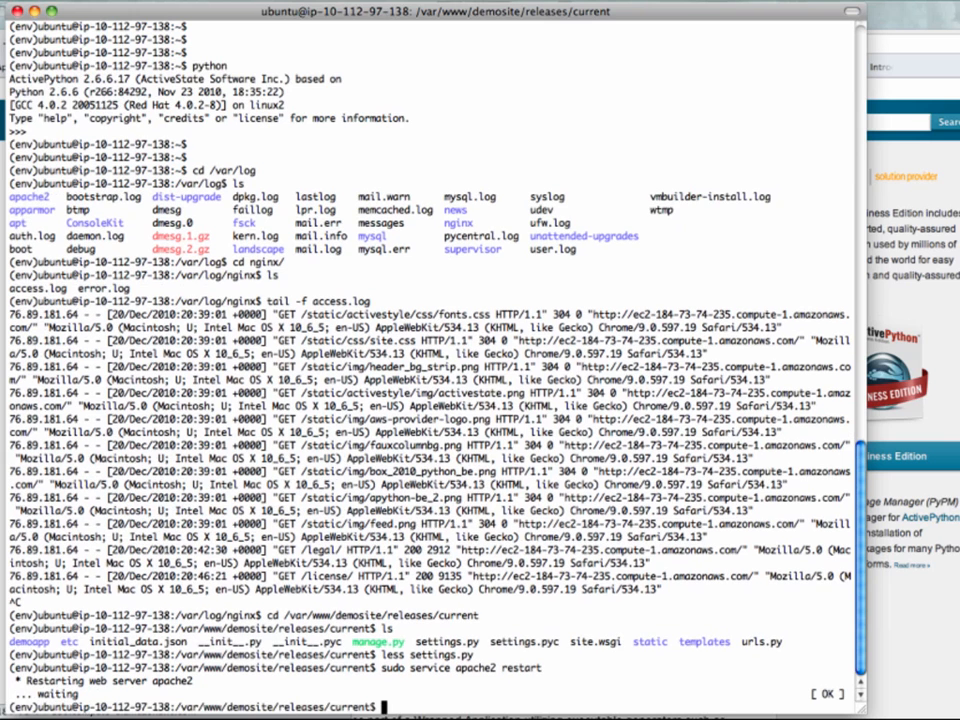
pyautogui.write('sudo service apache2 restart')
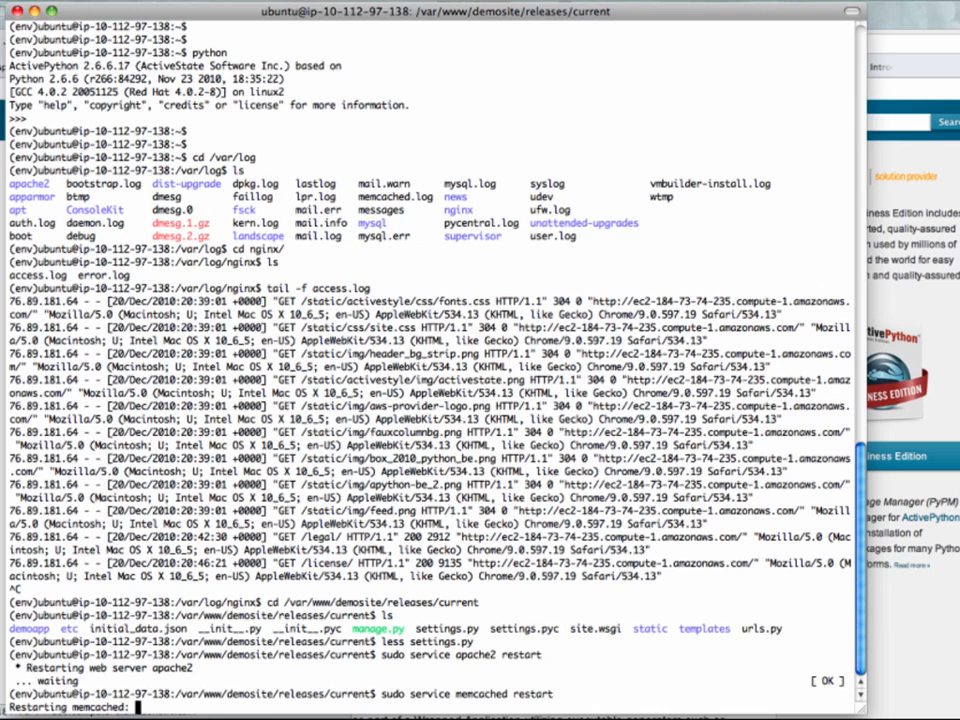
pyautogui.press('Return')
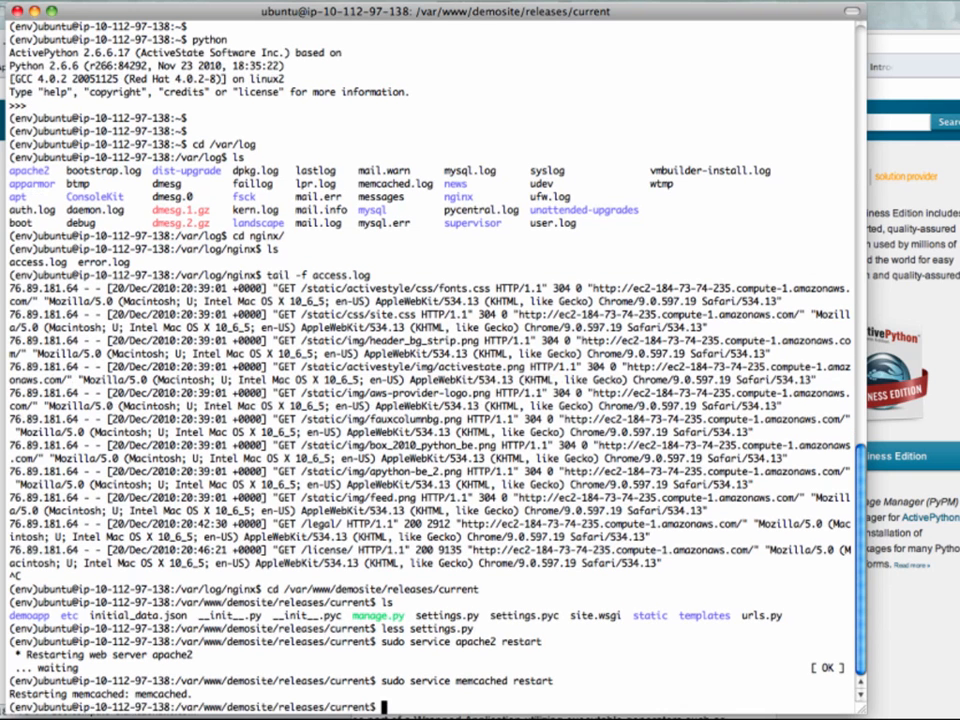